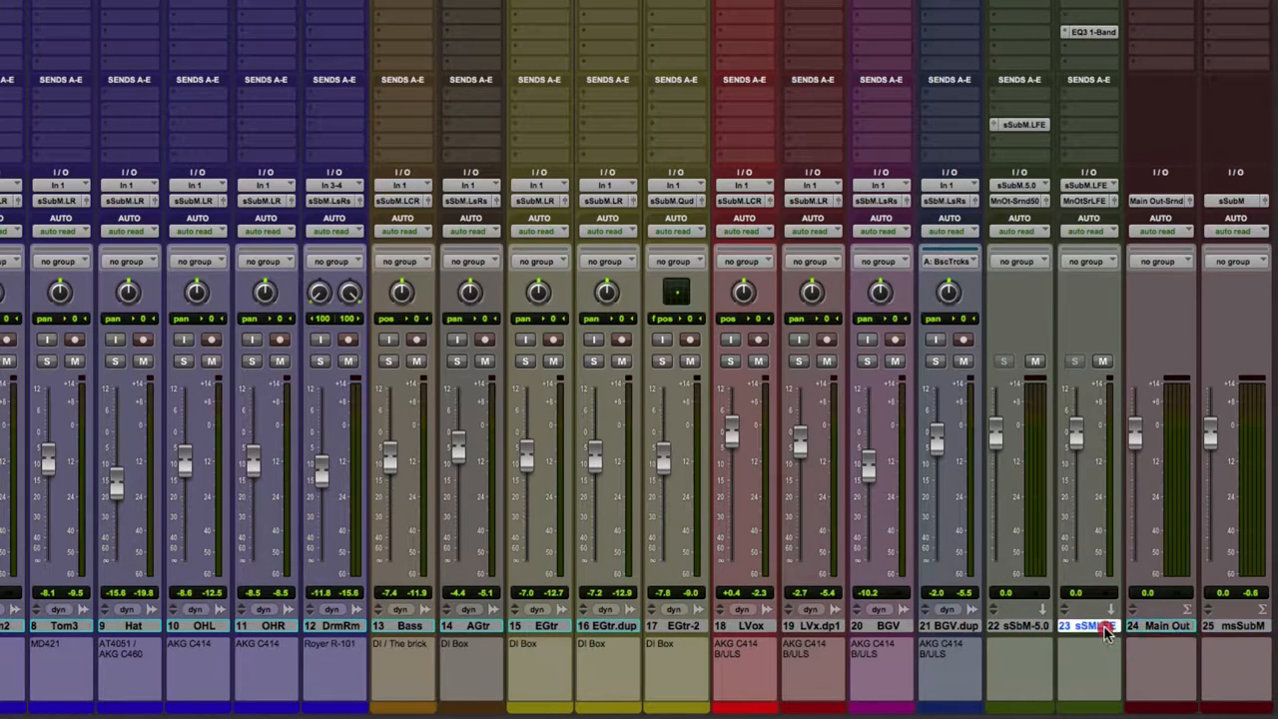
Step: Select the 5.0 submix track, open Setup > I/O, collapse sSubM, and begin a new bus path
click(1018, 625)
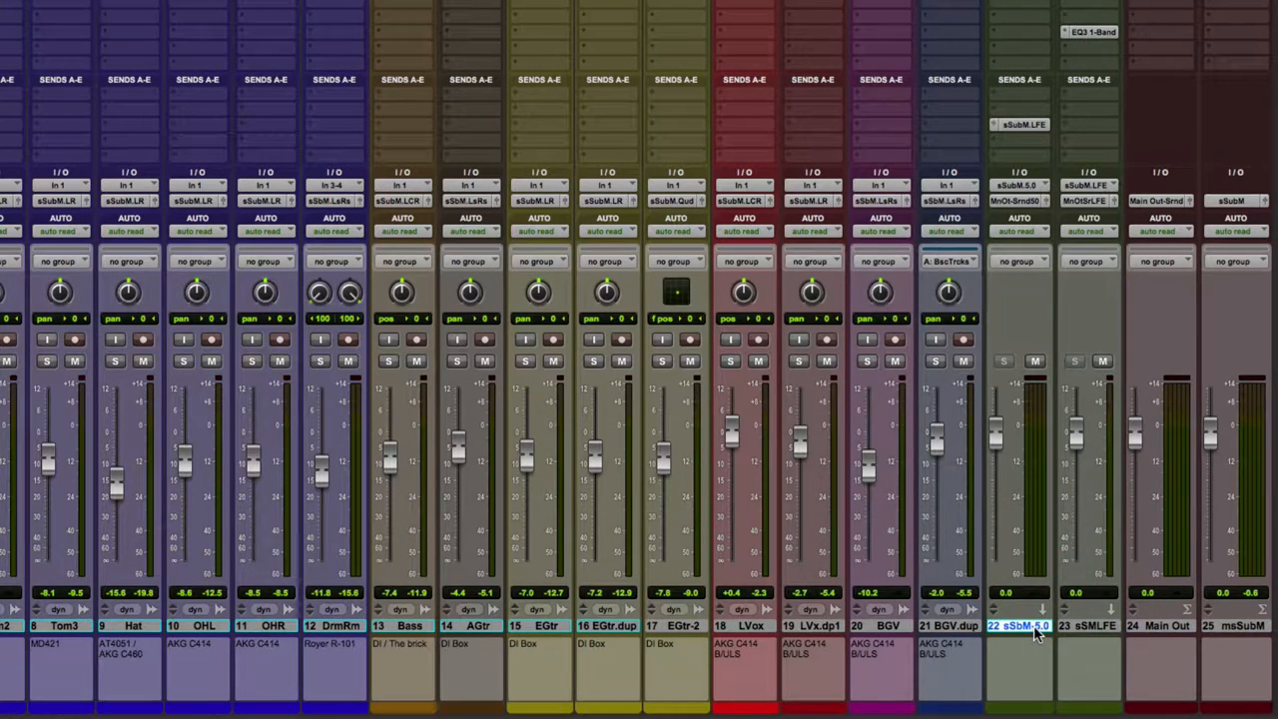
mouse_move(1008, 619)
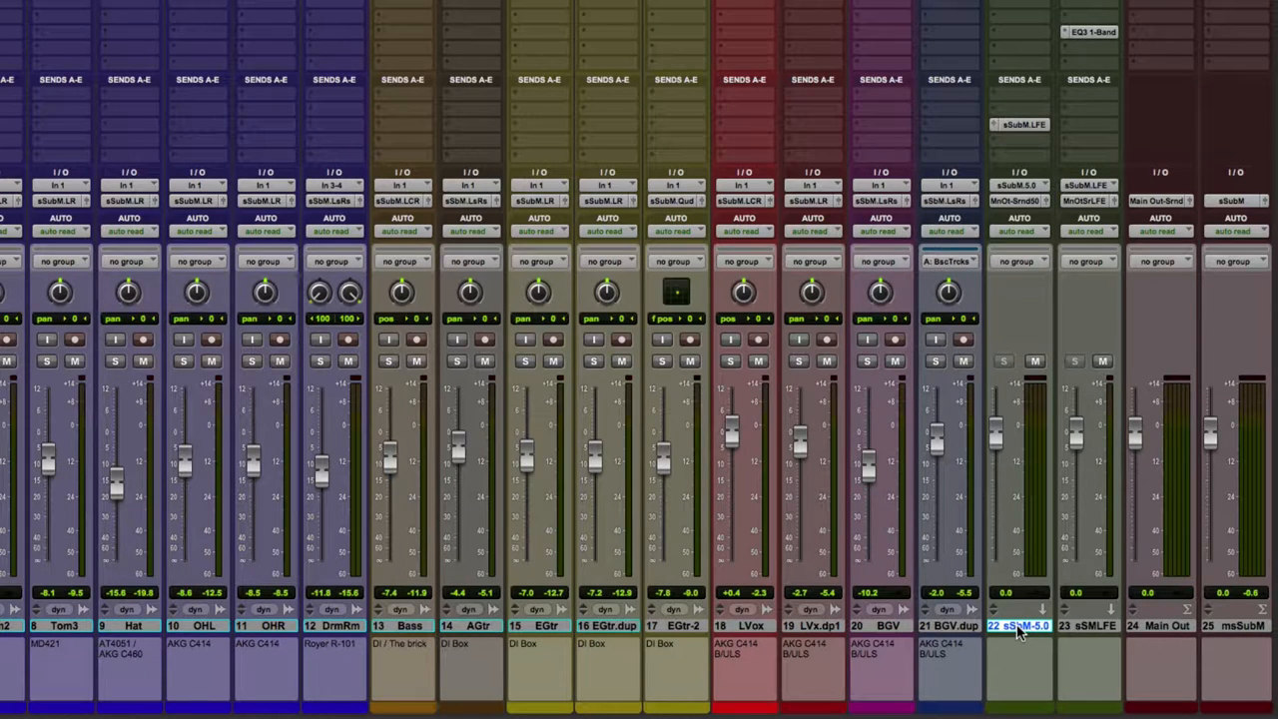
mouse_move(1018, 625)
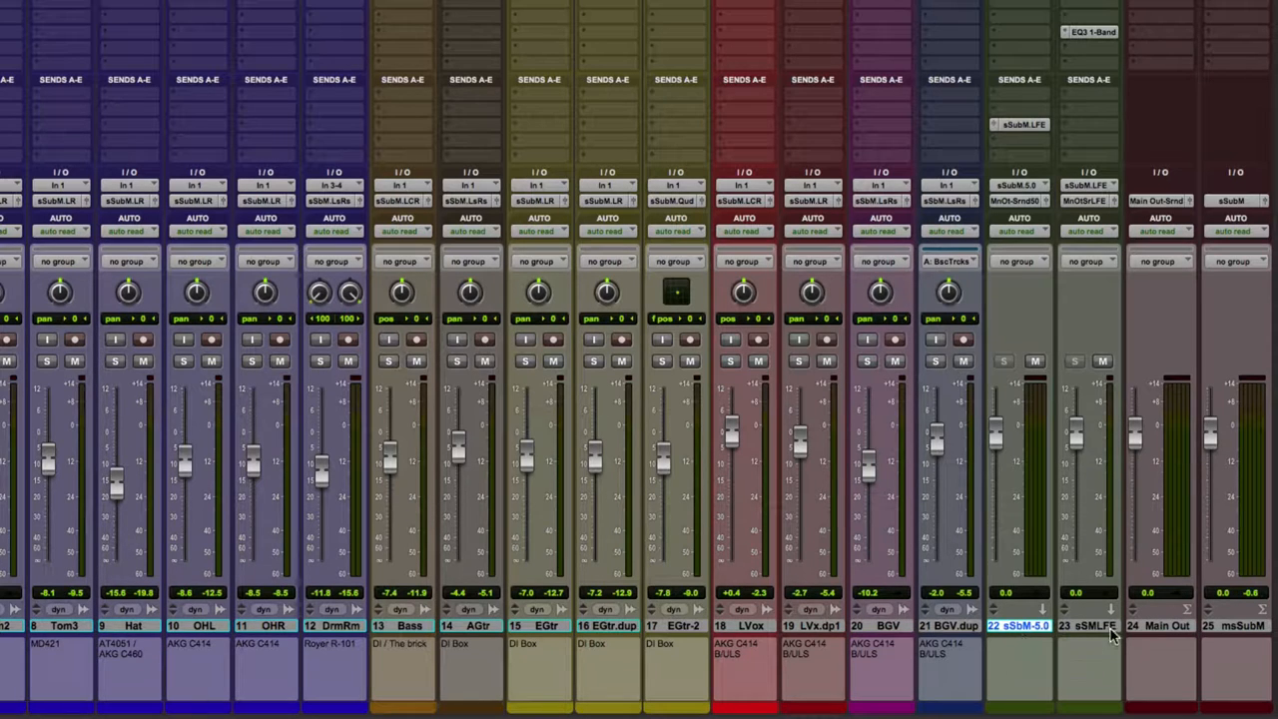
mouse_move(1098, 626)
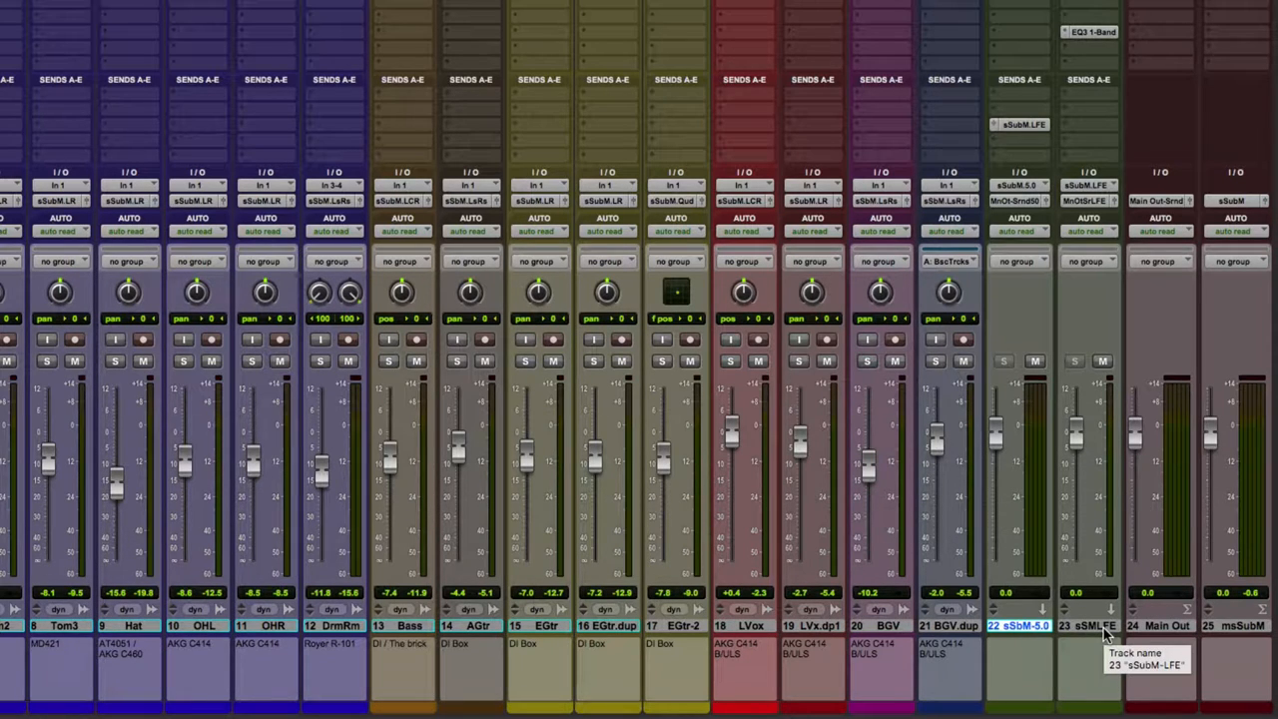
mouse_move(1141, 630)
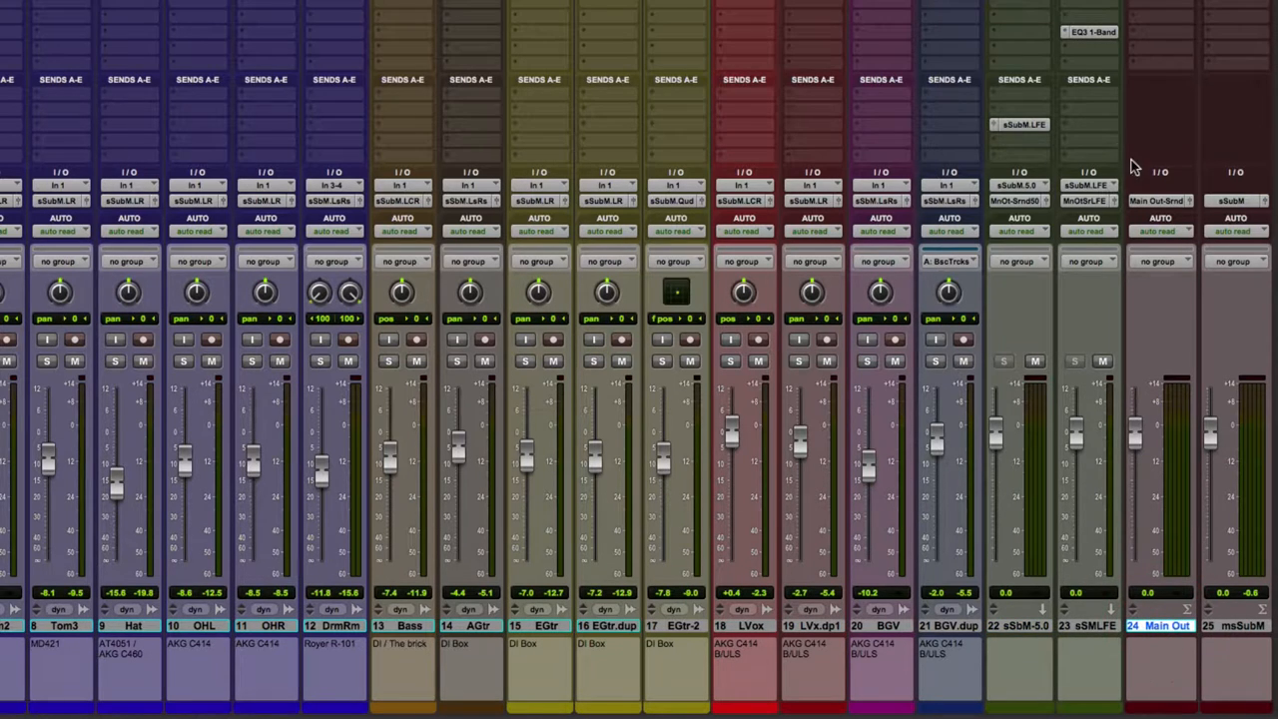
mouse_move(1242, 206)
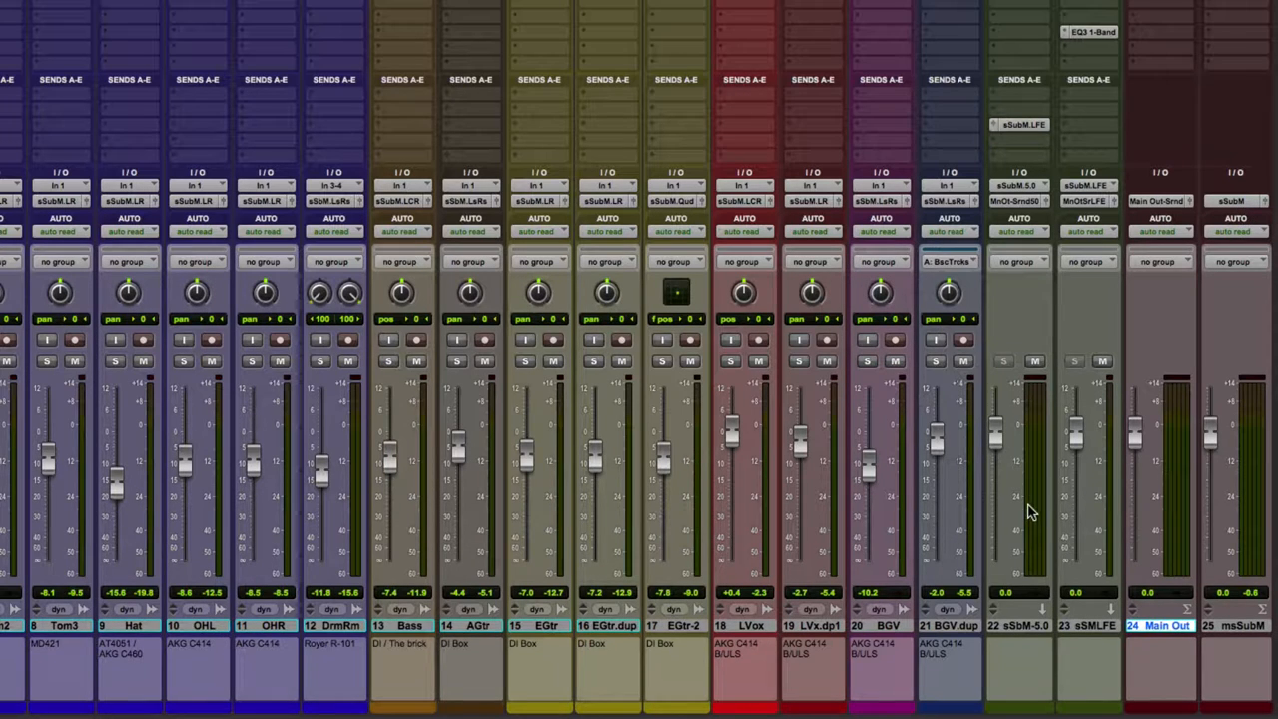
click(1019, 625)
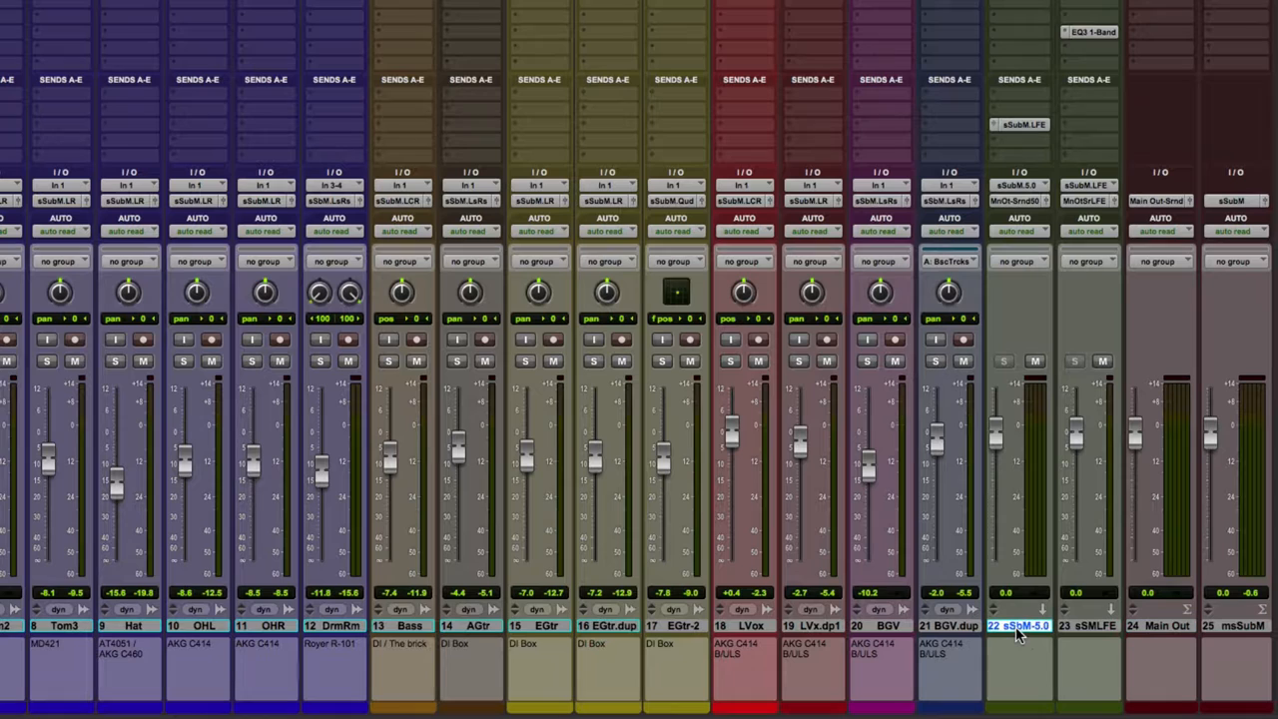
mouse_move(1008, 98)
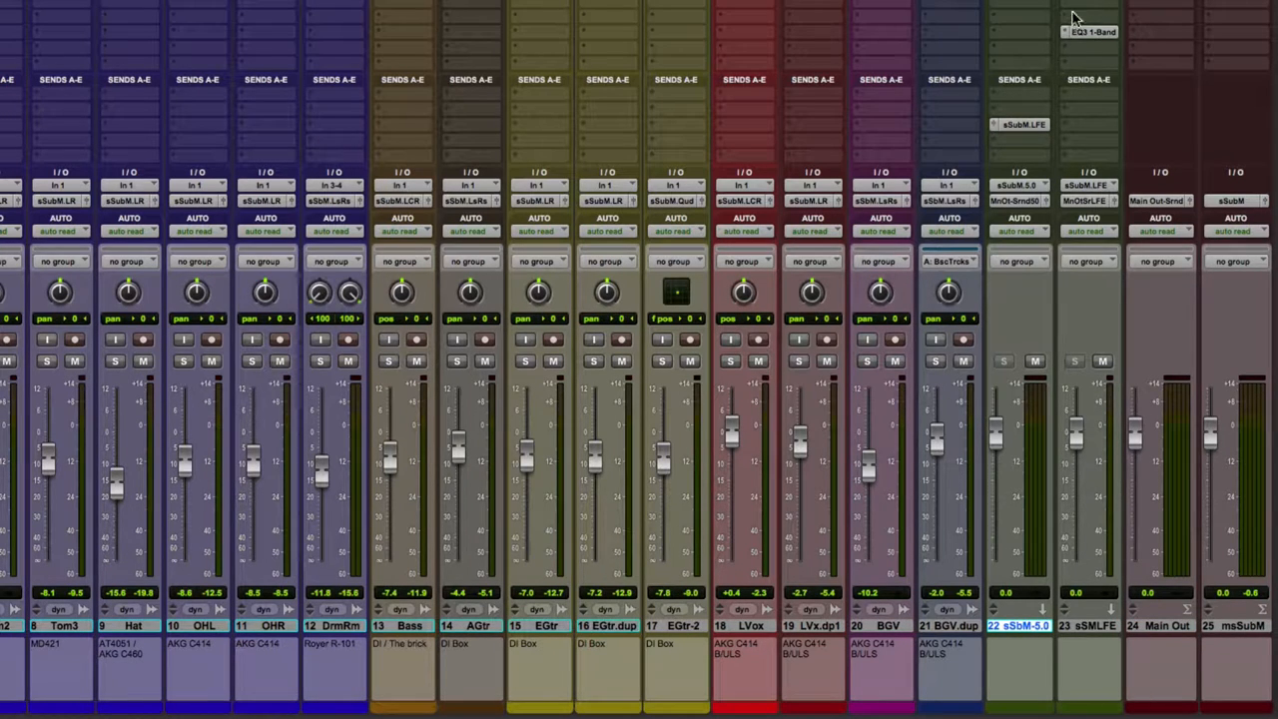
mouse_move(1085, 47)
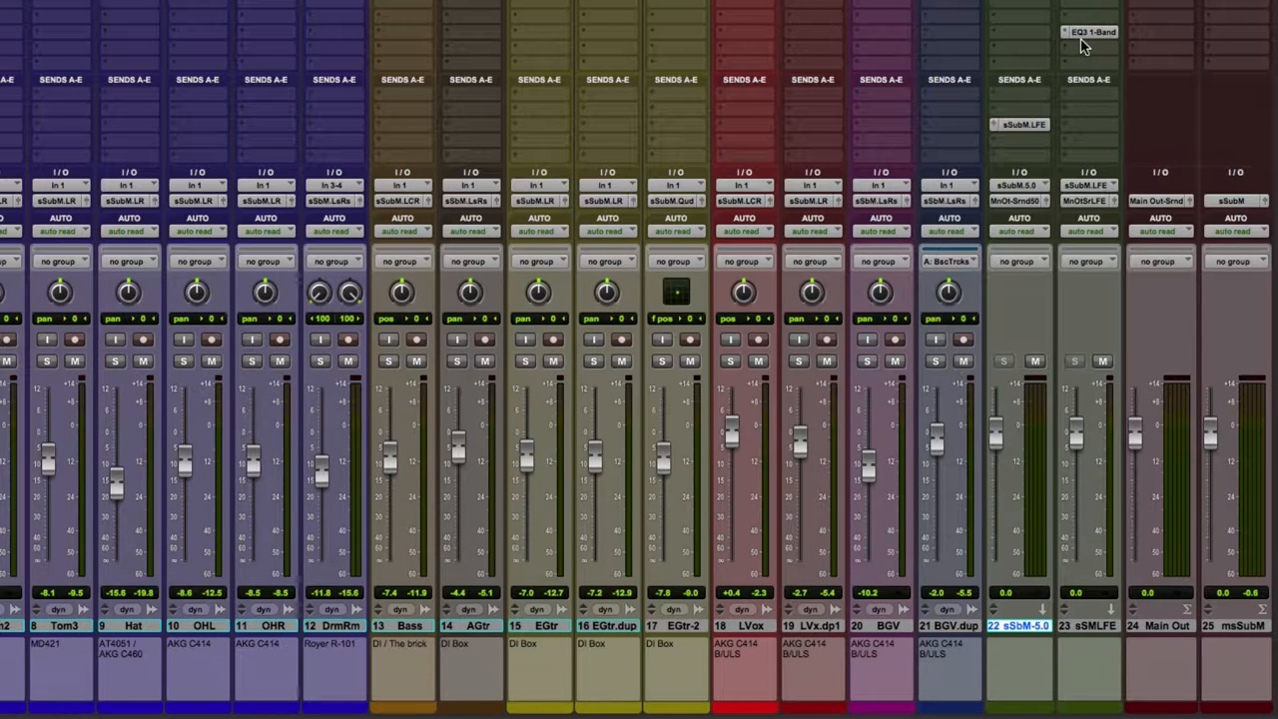
mouse_move(1088, 56)
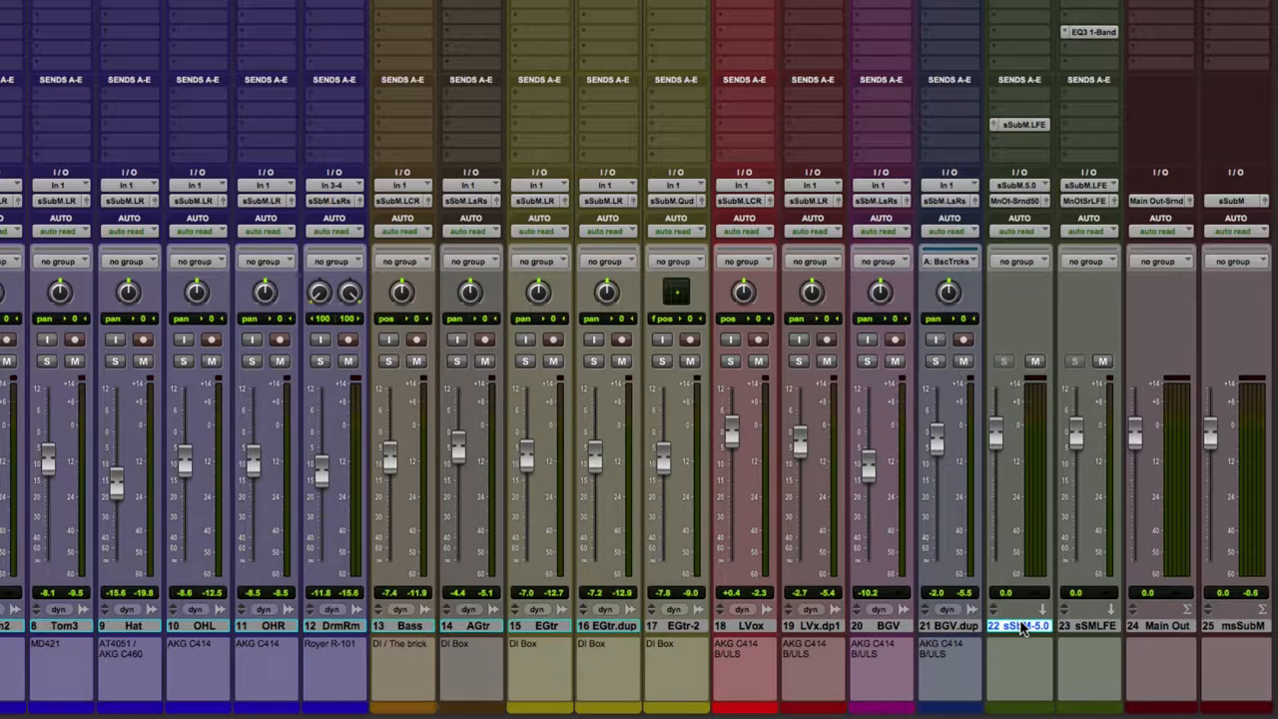
mouse_move(1018, 625)
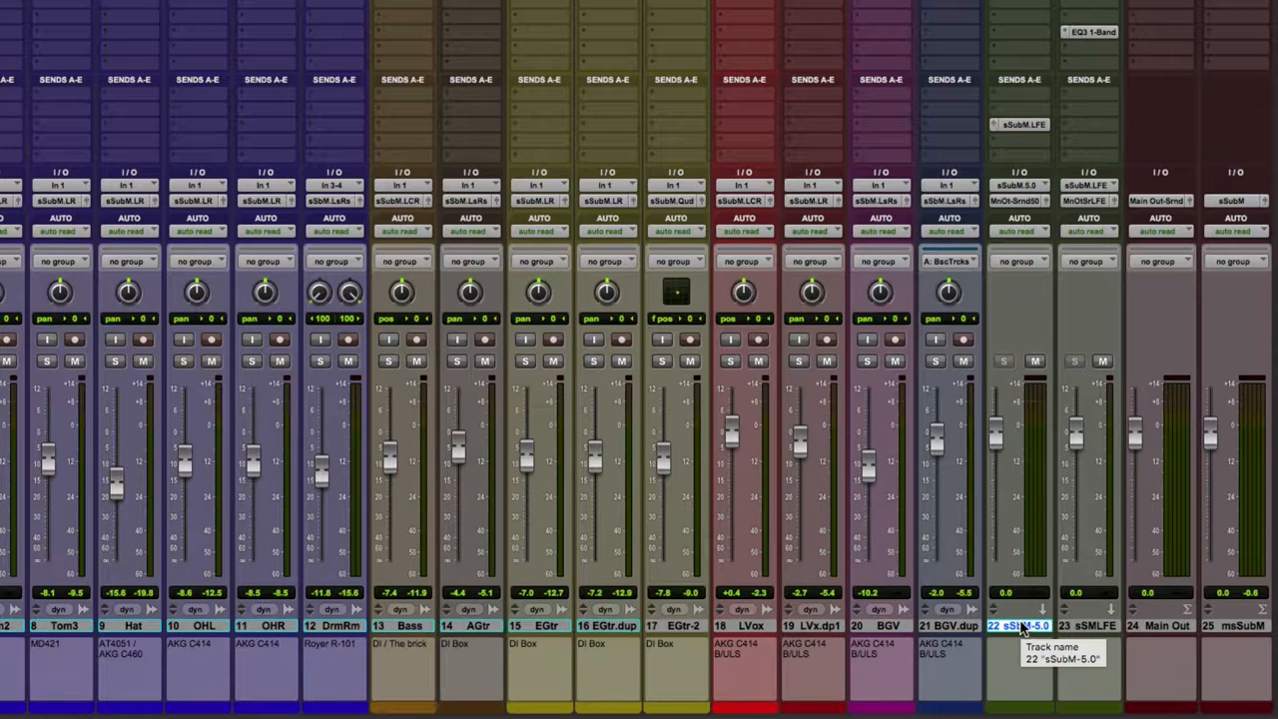
mouse_move(728, 300)
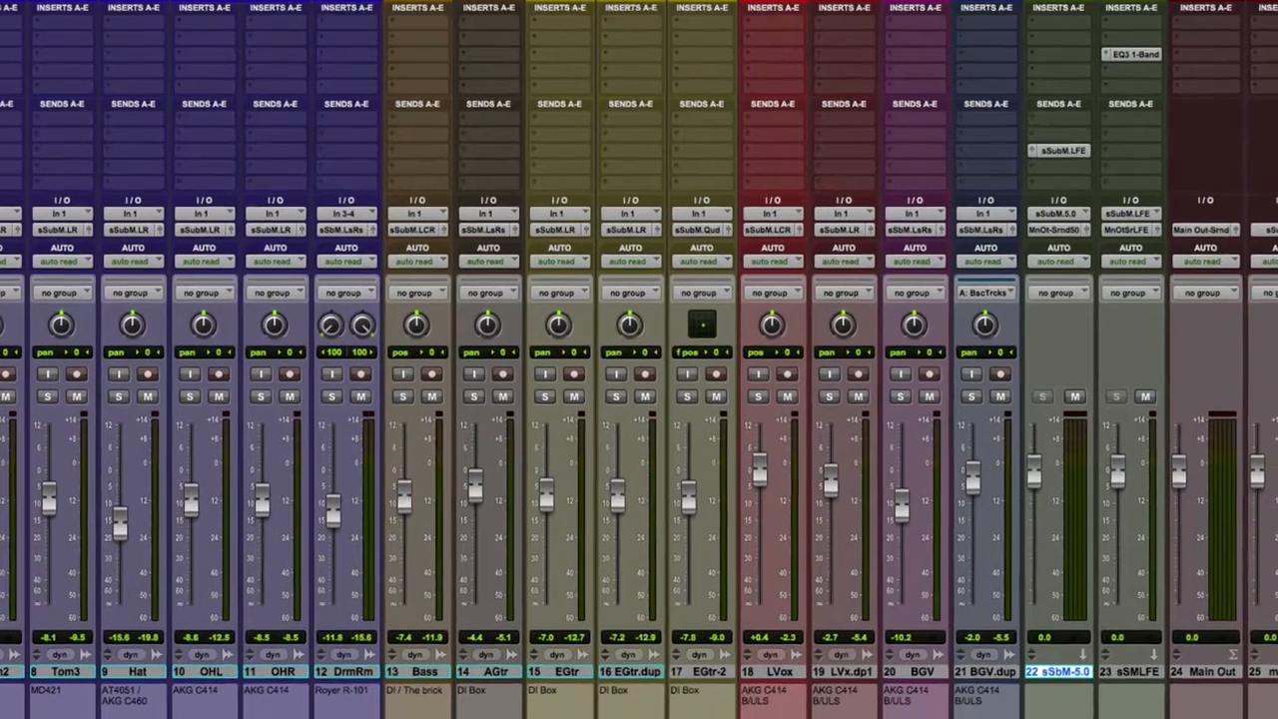
click(276, 11)
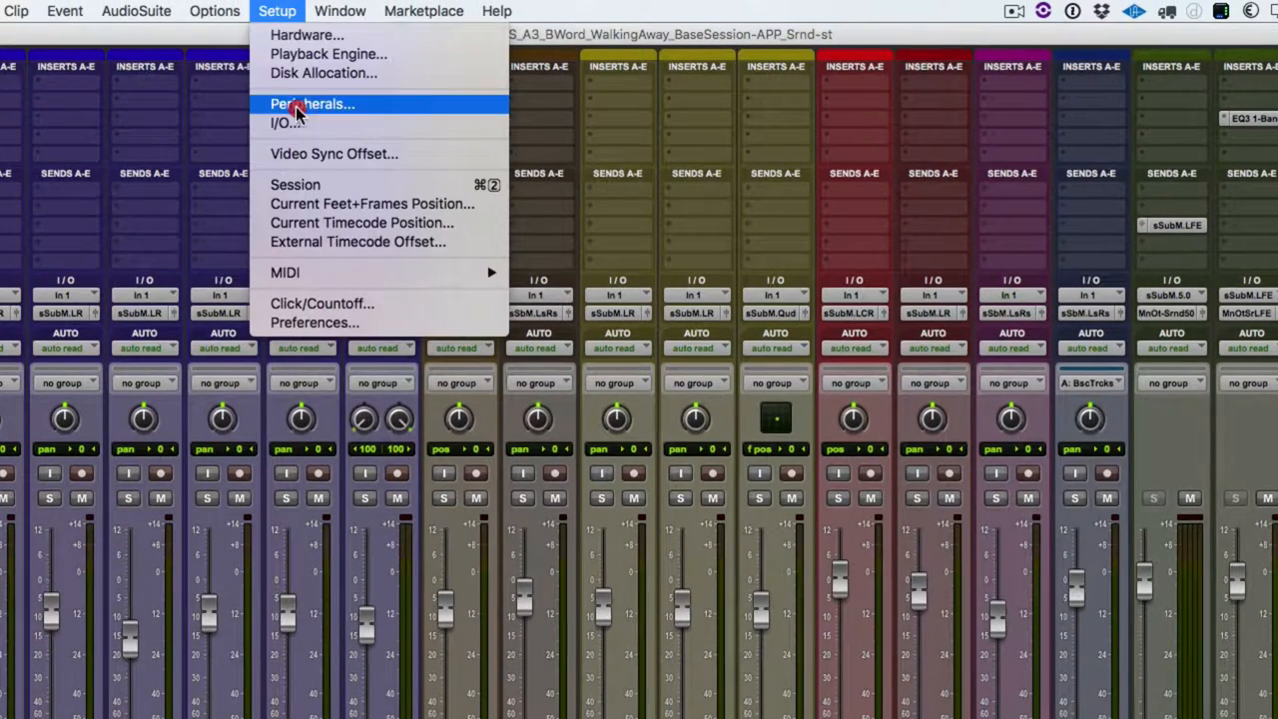
click(287, 123)
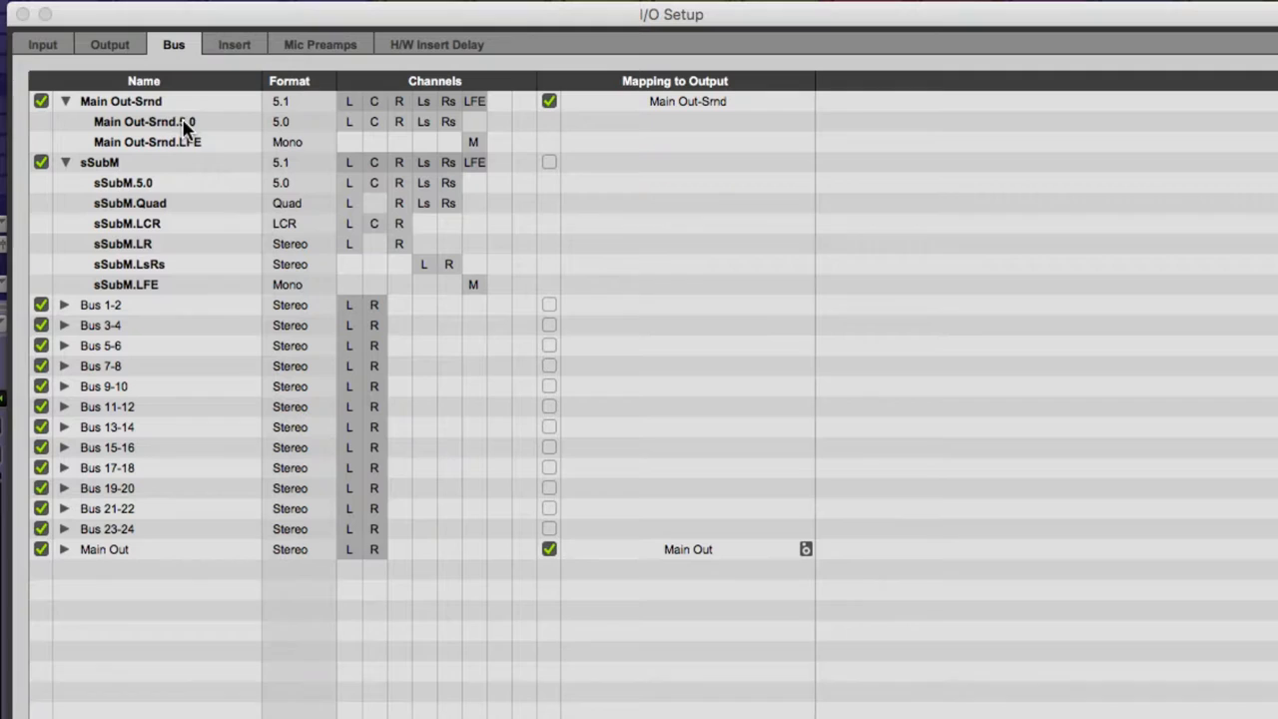
mouse_move(191, 150)
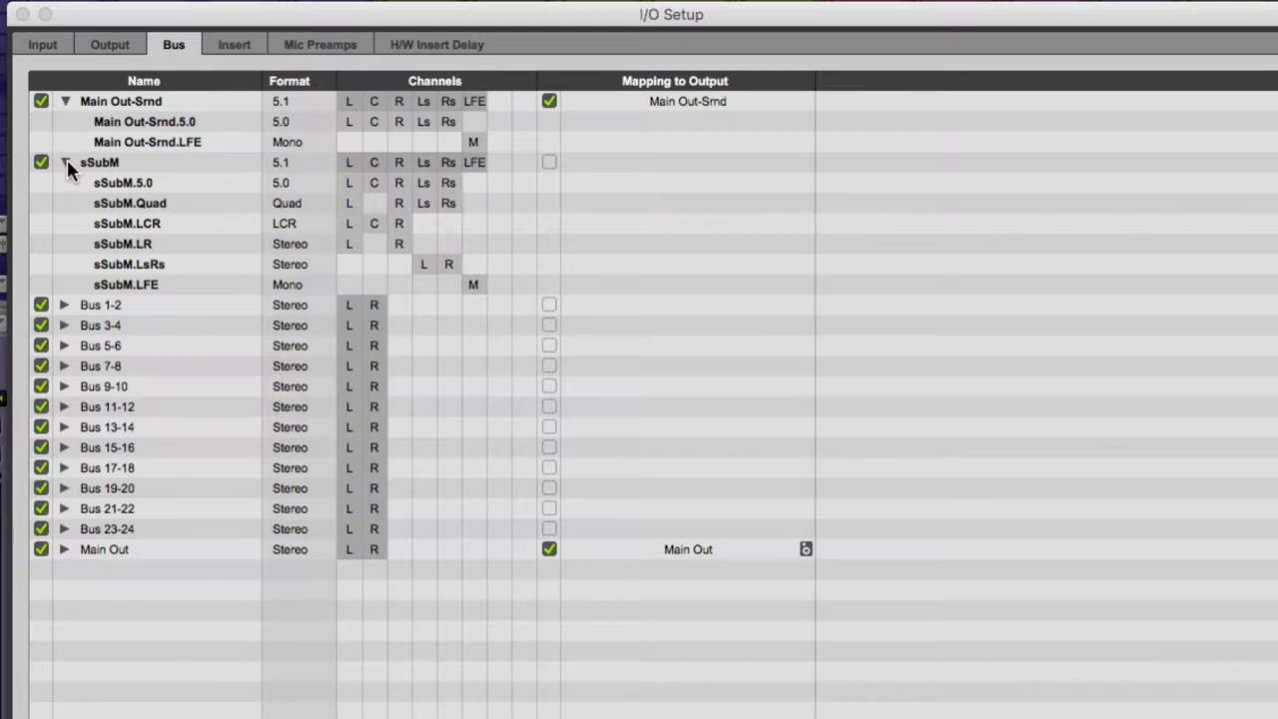
click(64, 162)
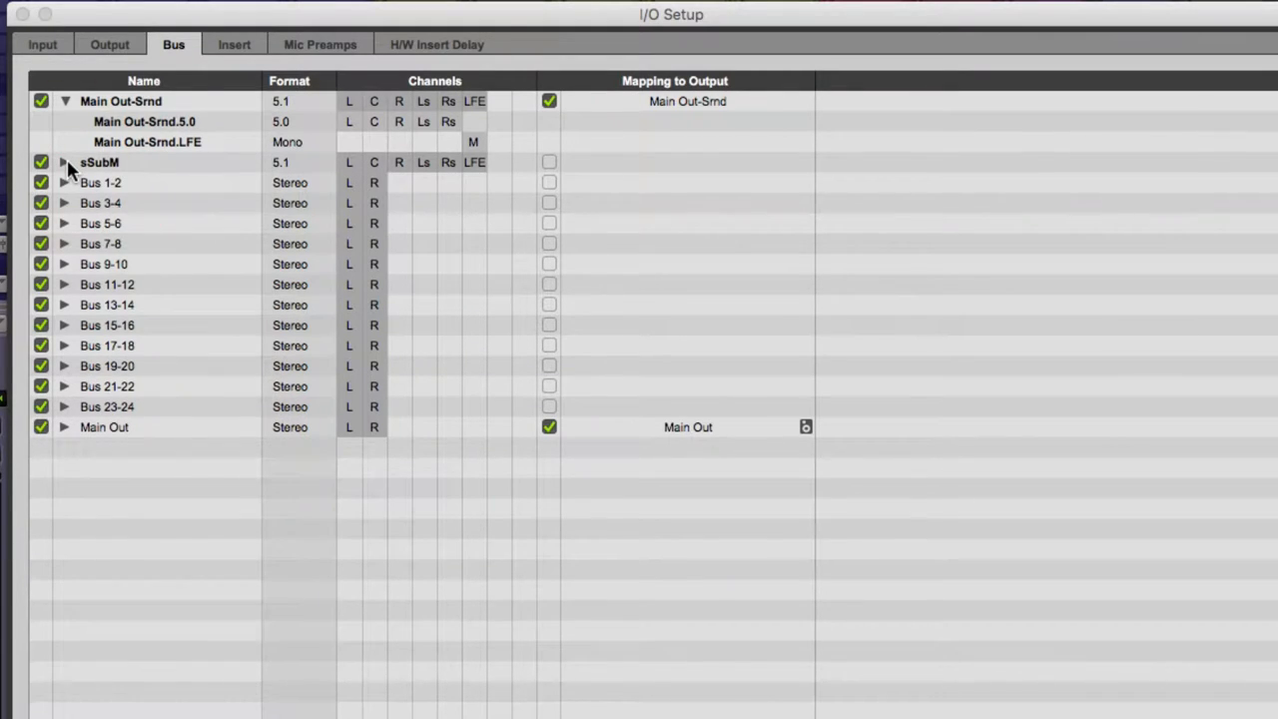
mouse_move(130, 179)
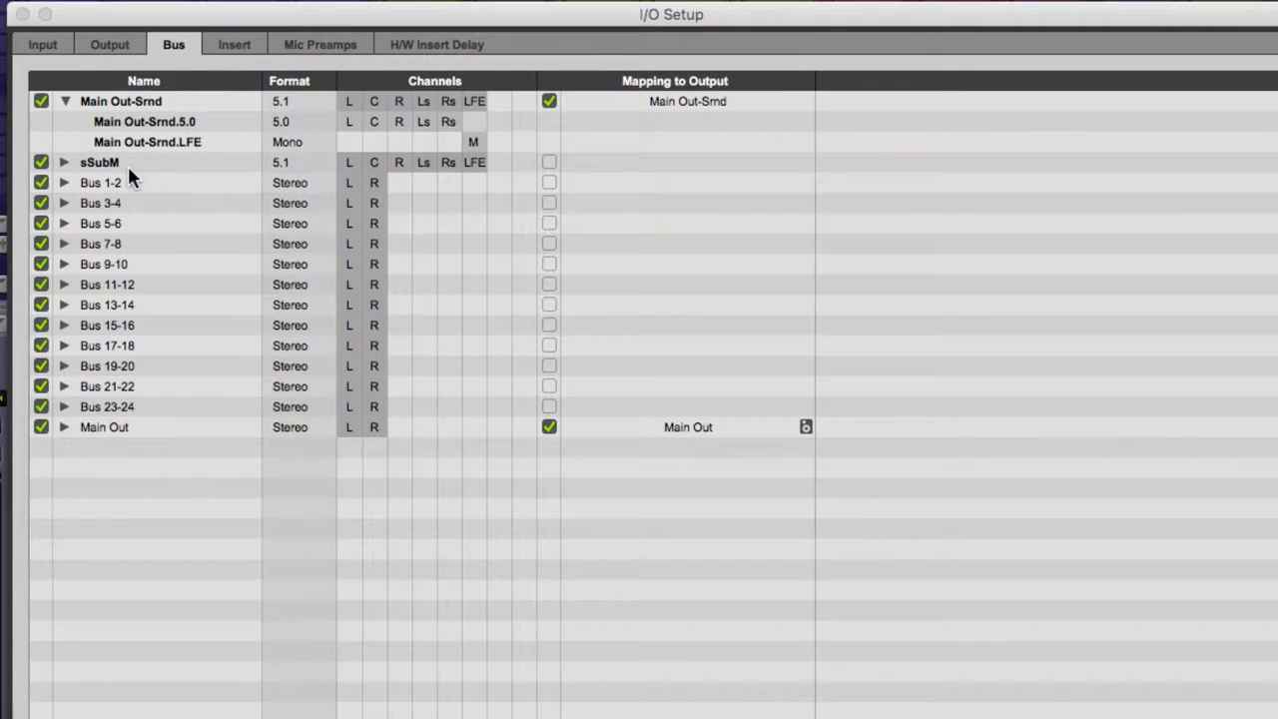
click(209, 587)
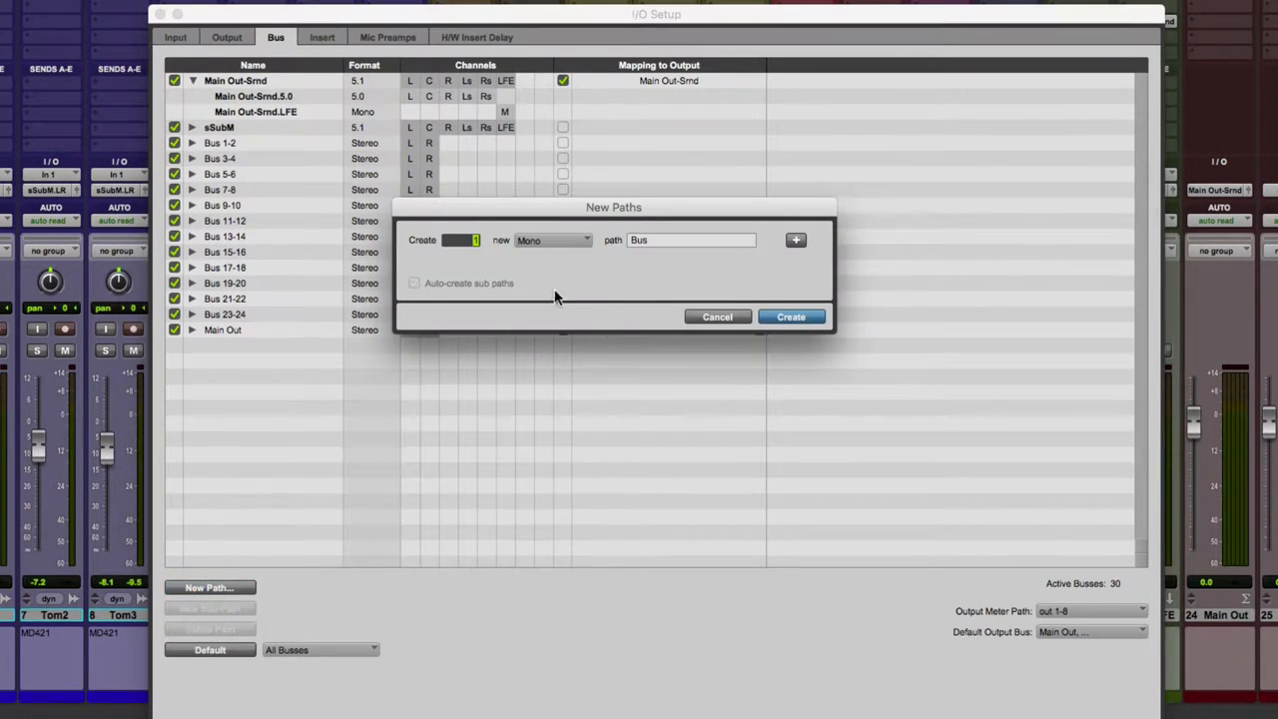
Step: Define a 5.1 path named DownMix and create it
click(552, 239)
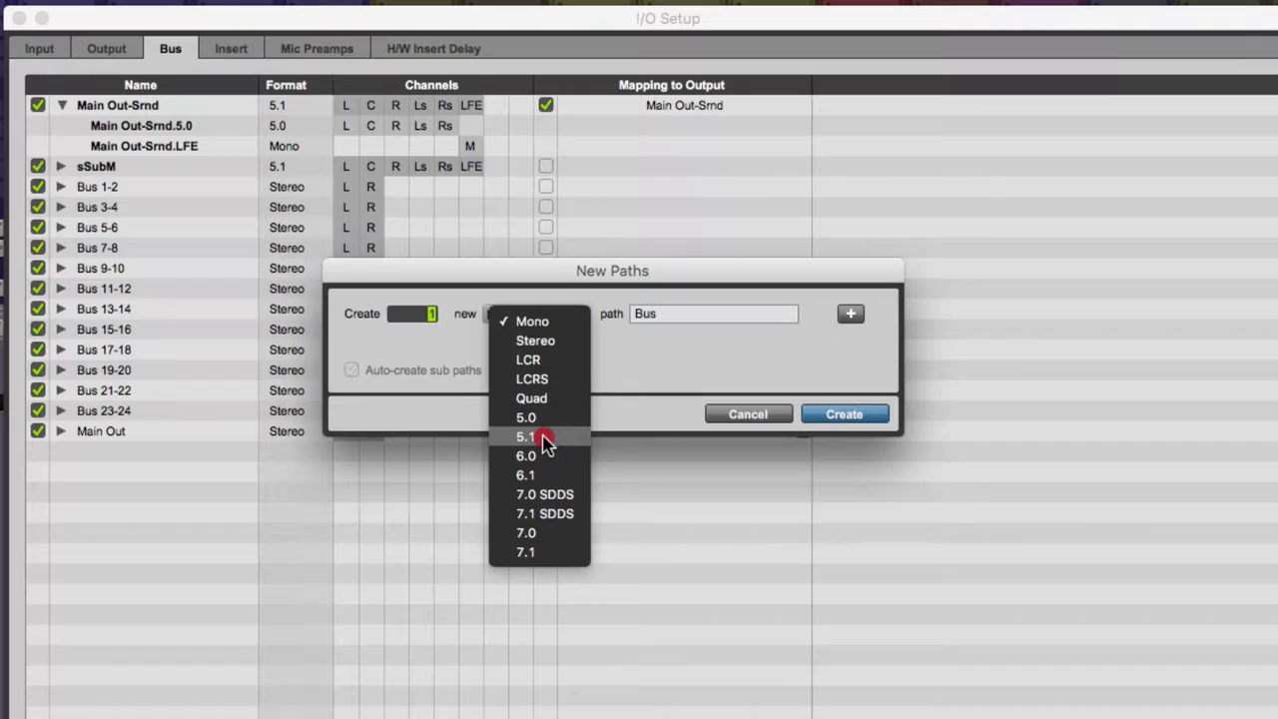
click(525, 436)
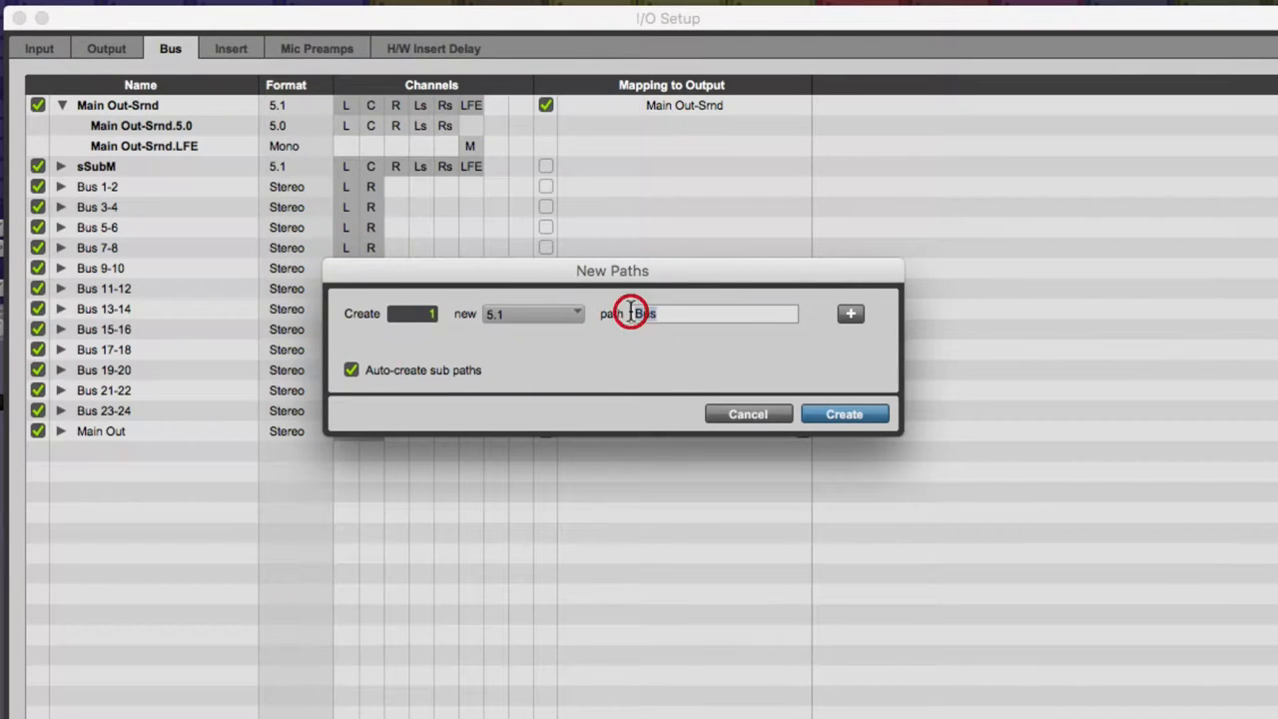
text(Down)
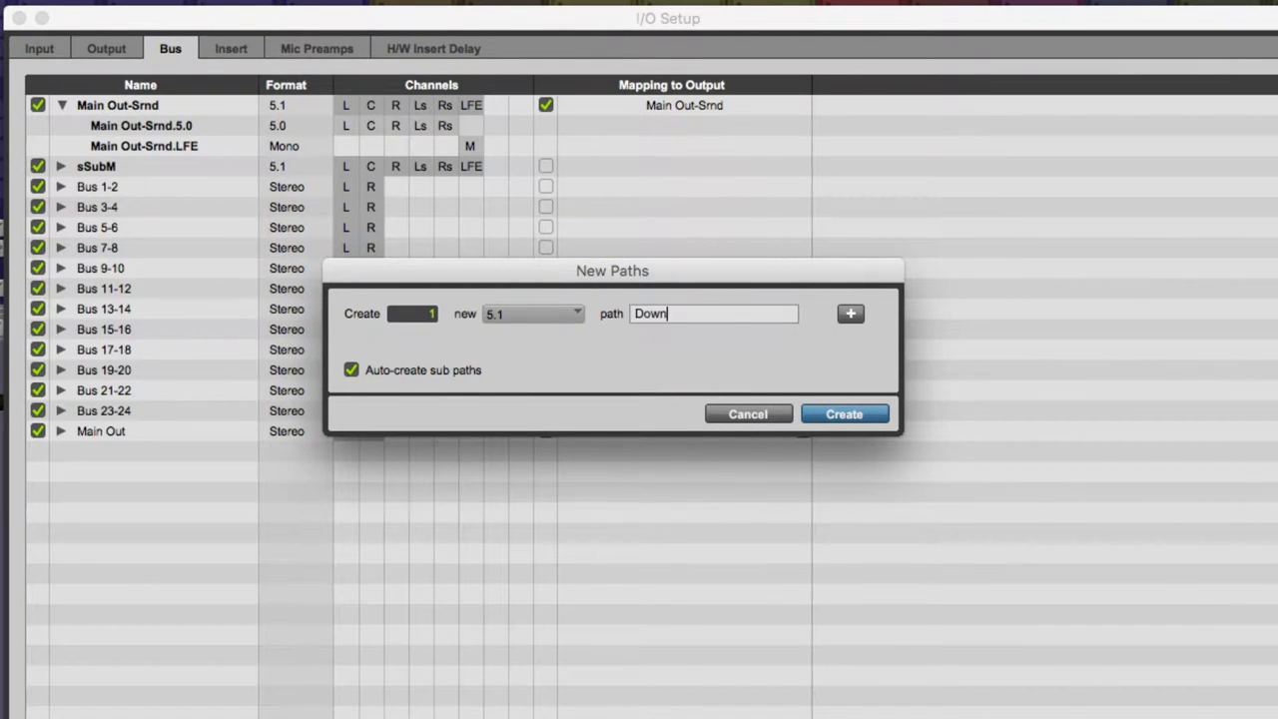
text(Mix)
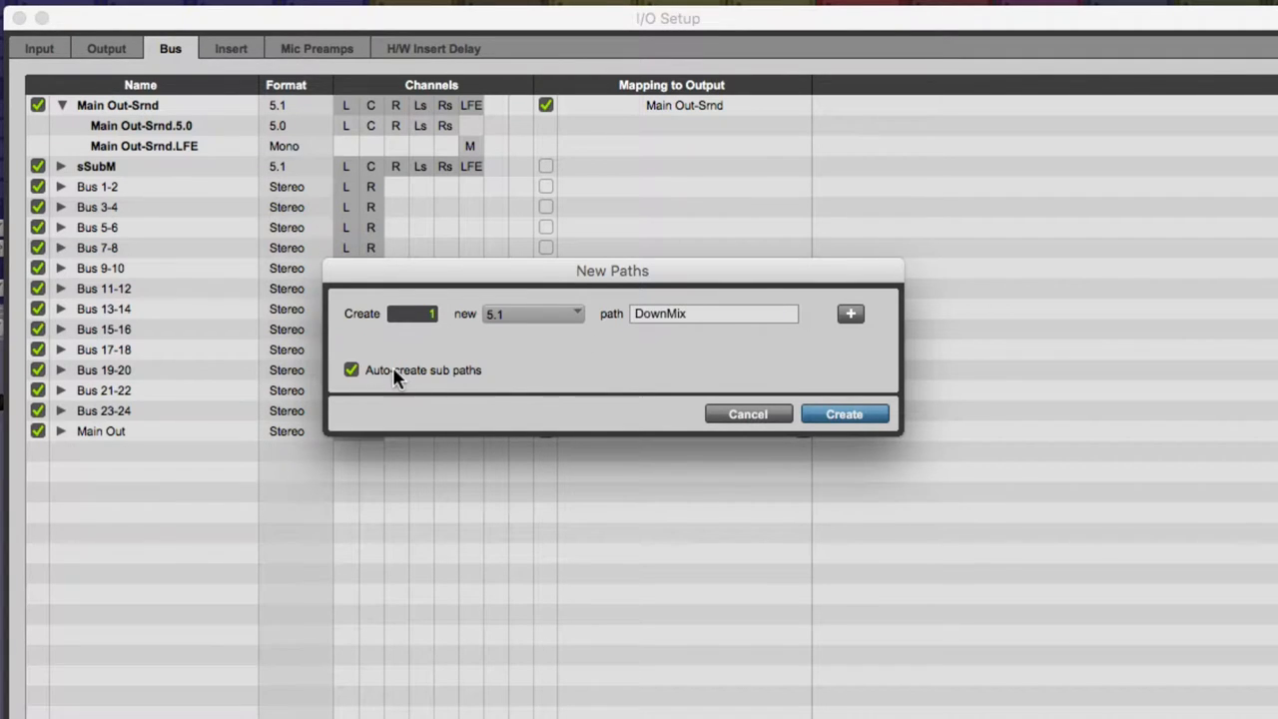
click(842, 413)
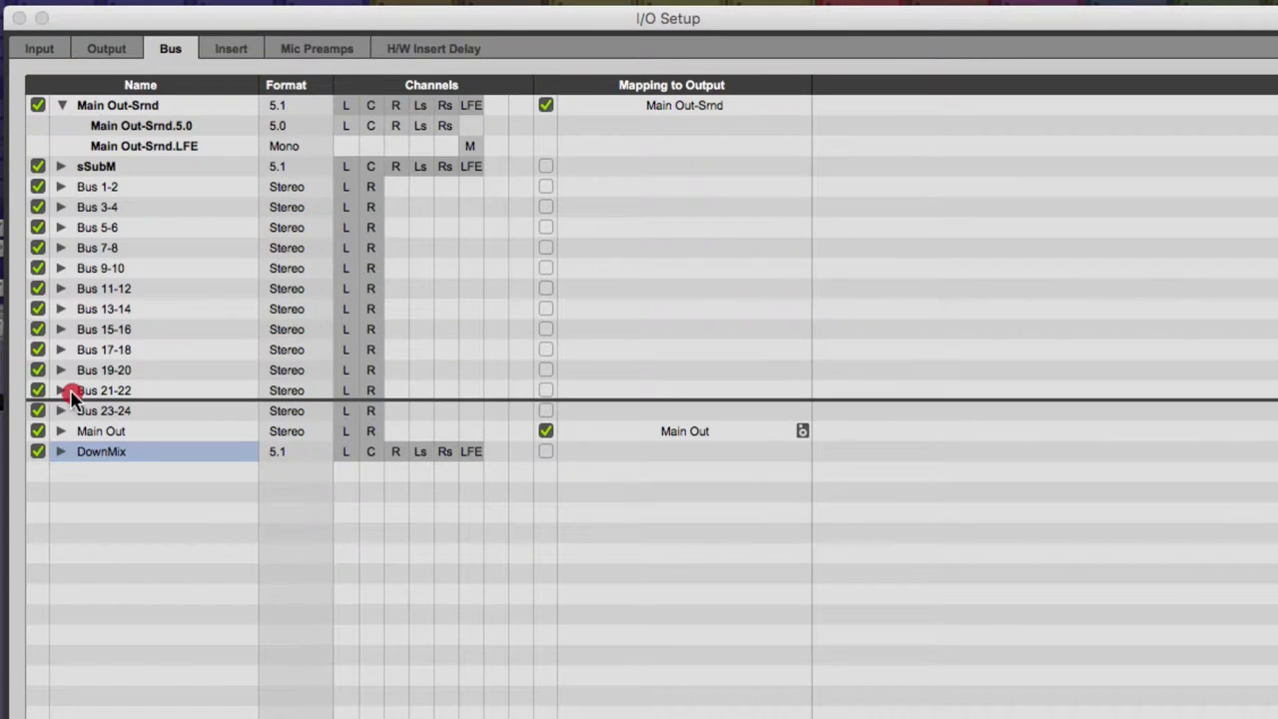
Step: Move DownMix below sSubM, reveal its 5.0 and LFE sub paths, and confirm I/O Setup
drag(100, 452, 100, 187)
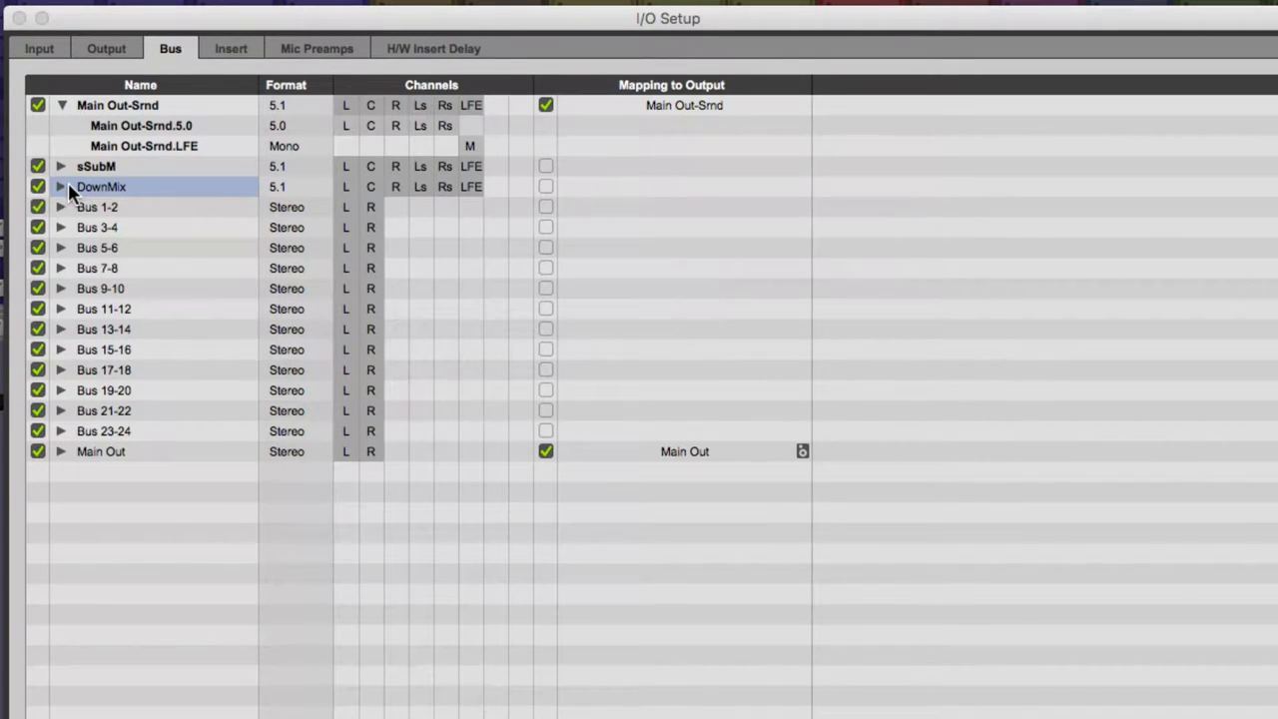
click(61, 187)
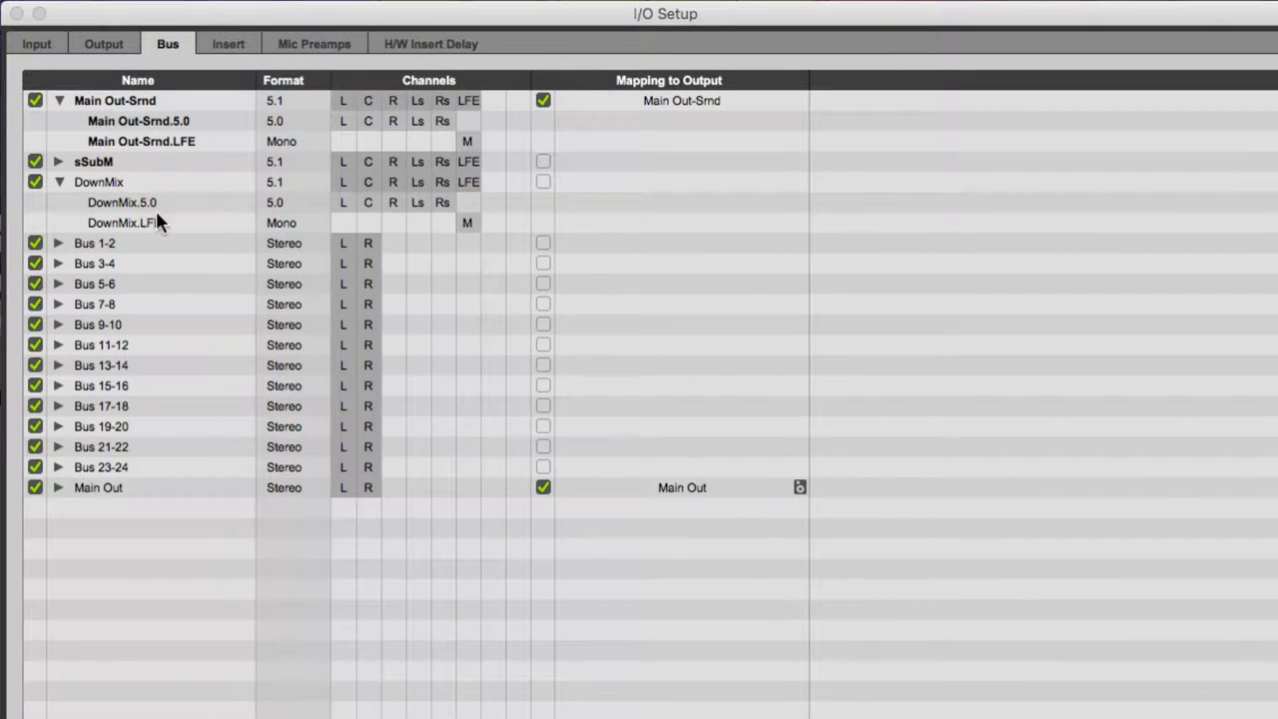
mouse_move(110, 228)
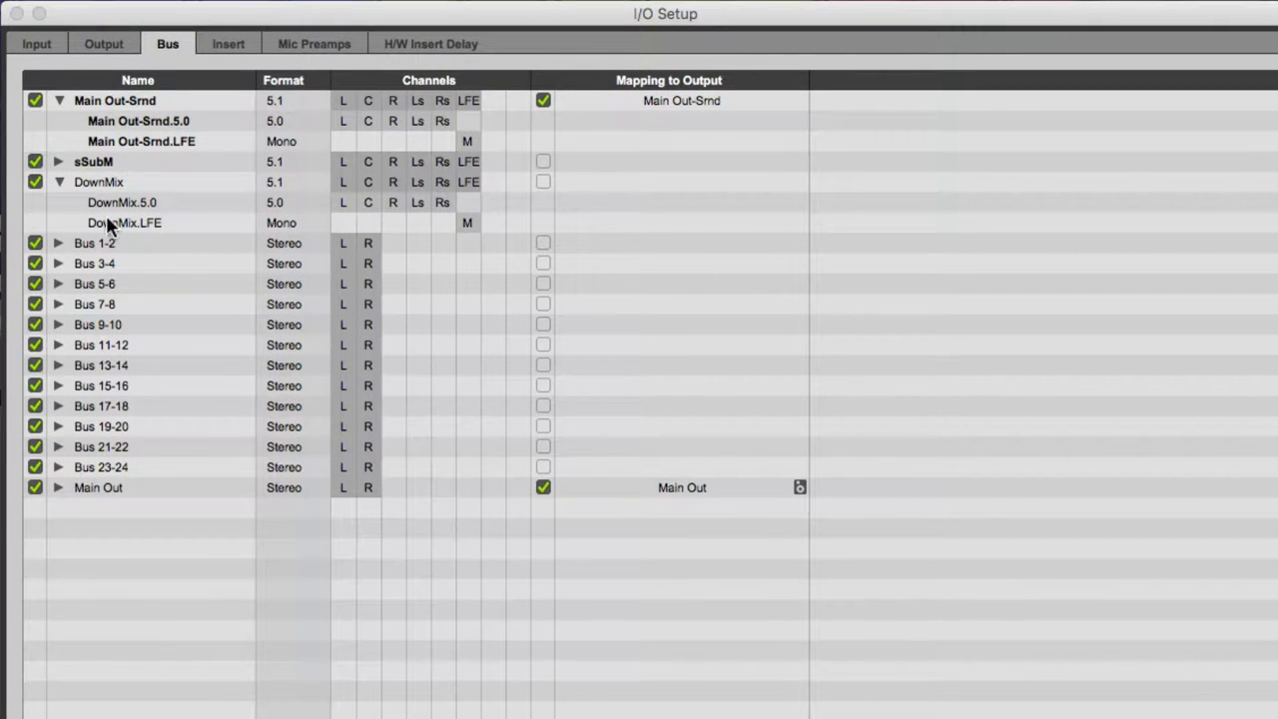
mouse_move(108, 107)
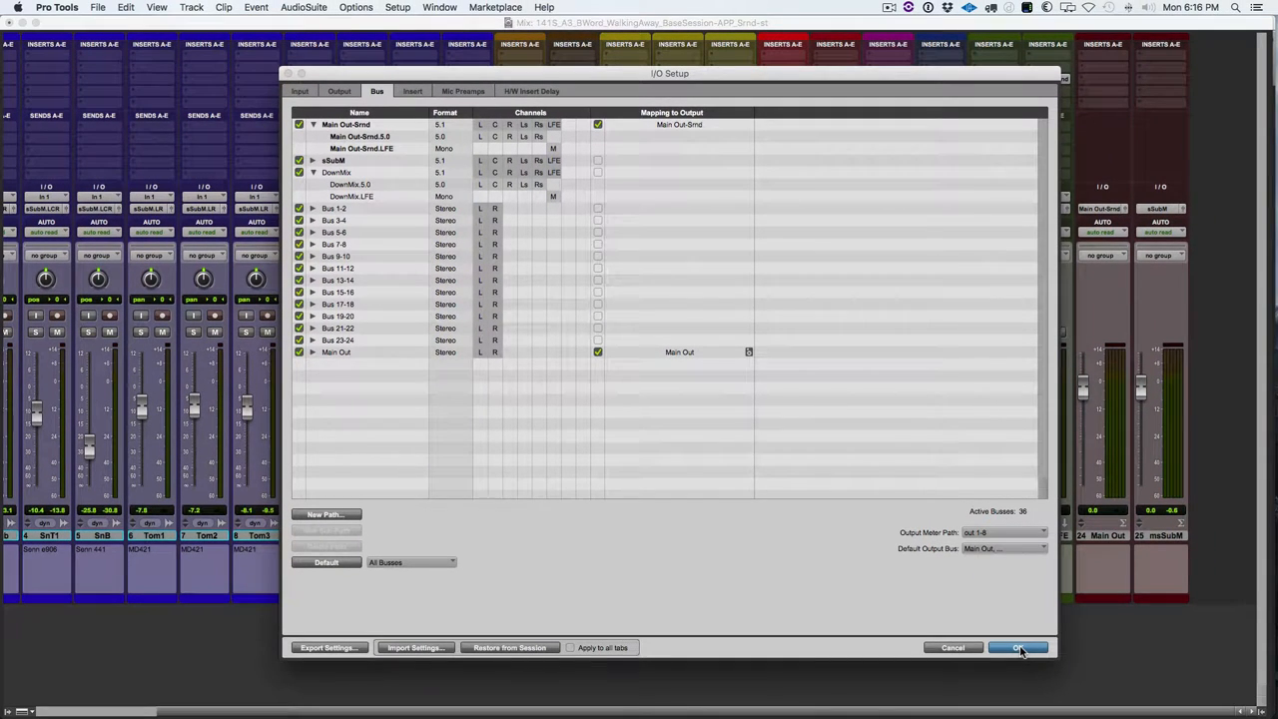
click(1017, 647)
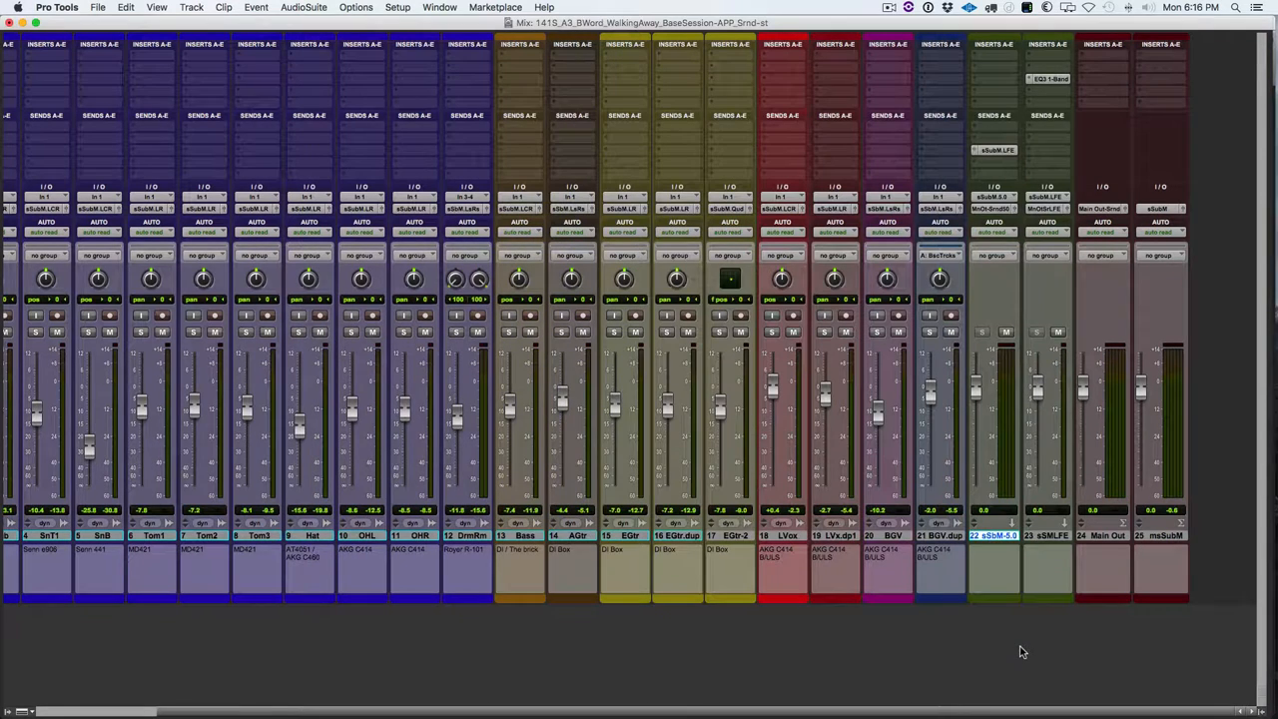
mouse_move(1157, 561)
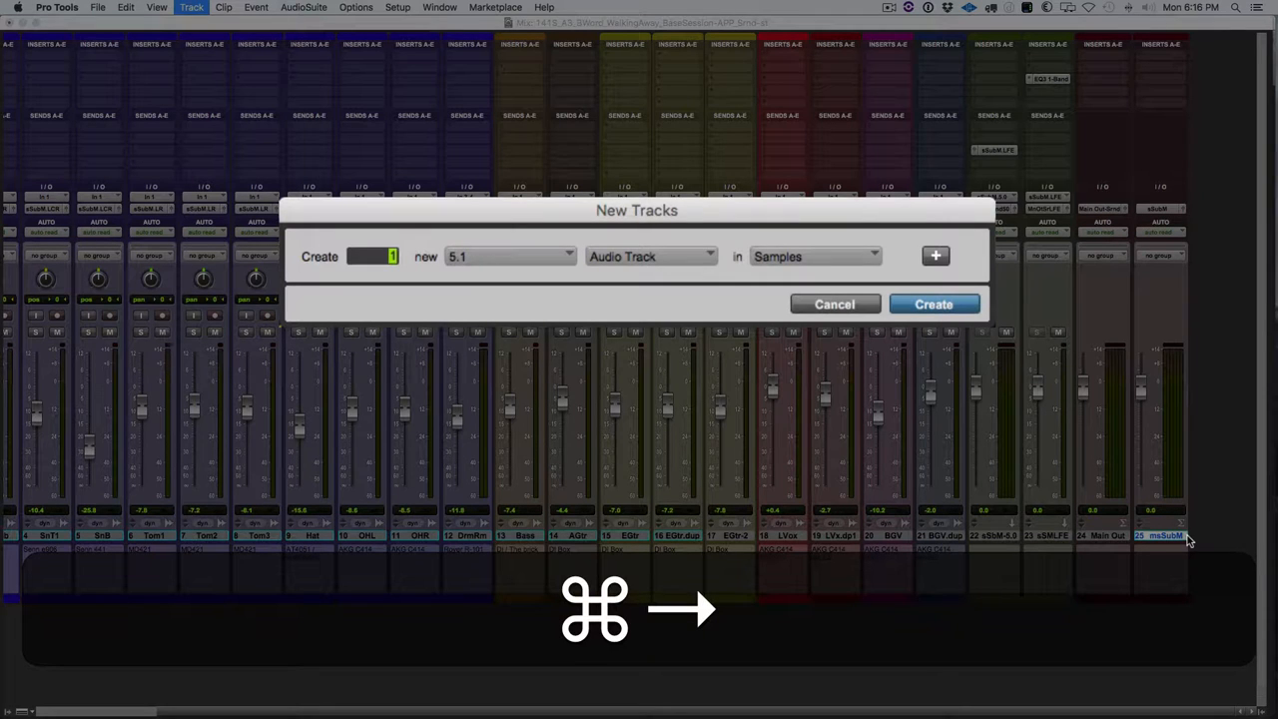
Step: Add one 5.1 Aux Input track, Aux 1
click(650, 257)
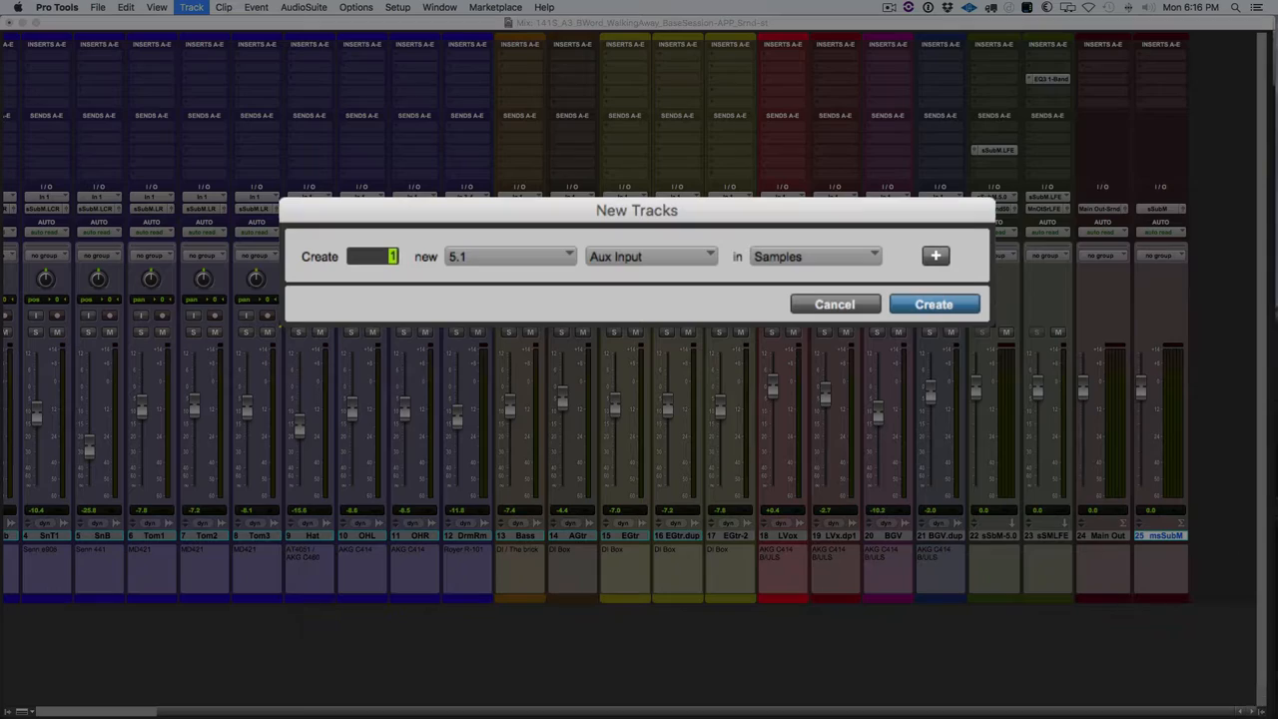
click(933, 304)
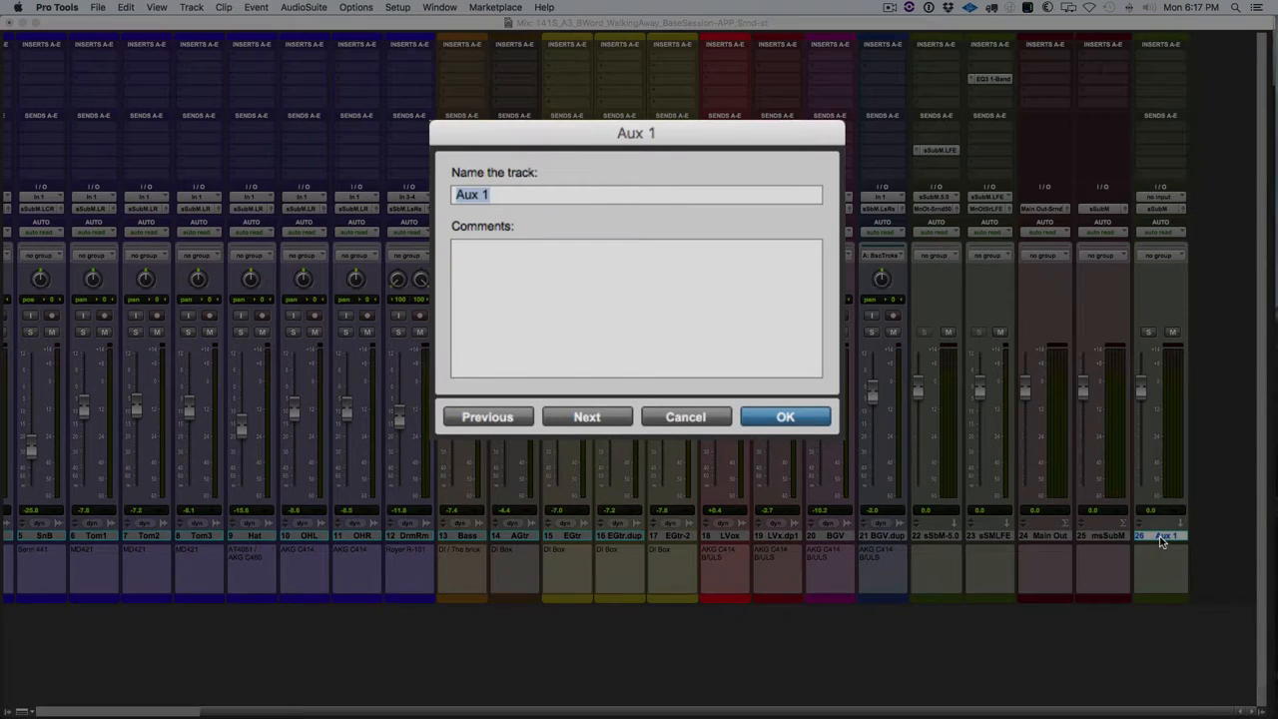
Step: Rename the Aux 1 track to DownMix
text(DownMi)
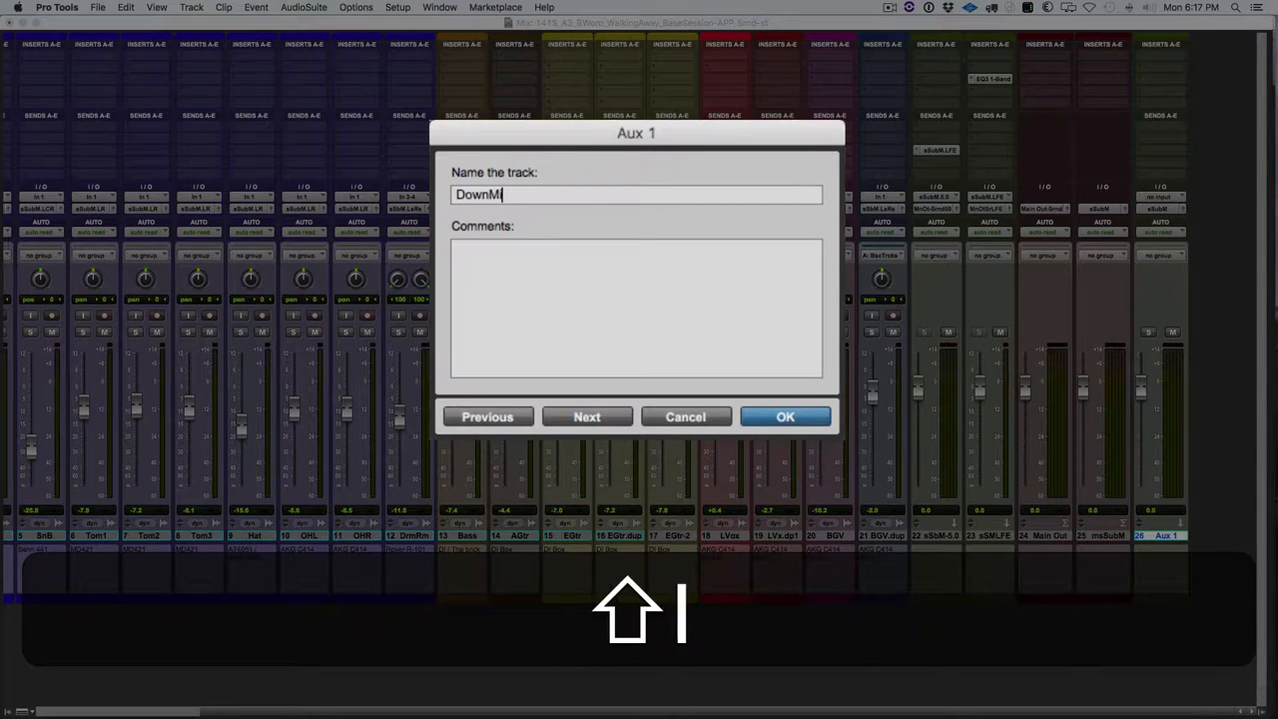
click(785, 416)
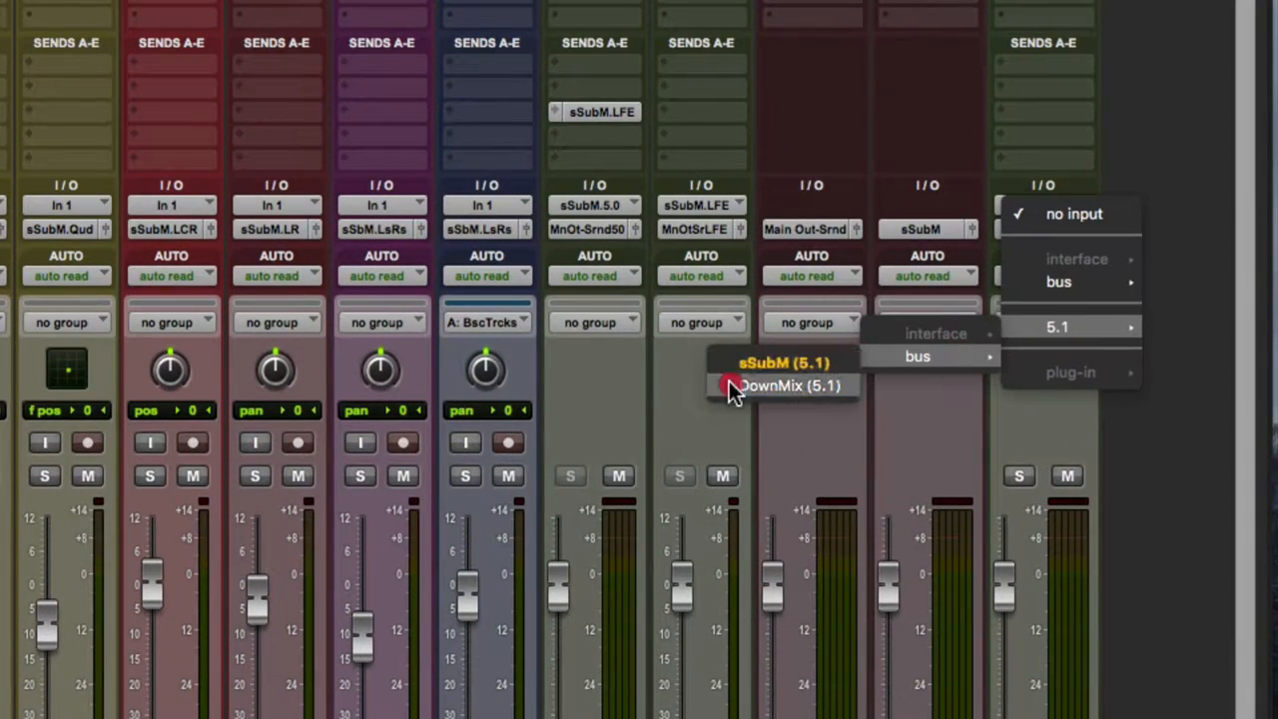
Step: Set the DownMix track's input to the DownMix (5.1) bus
click(789, 385)
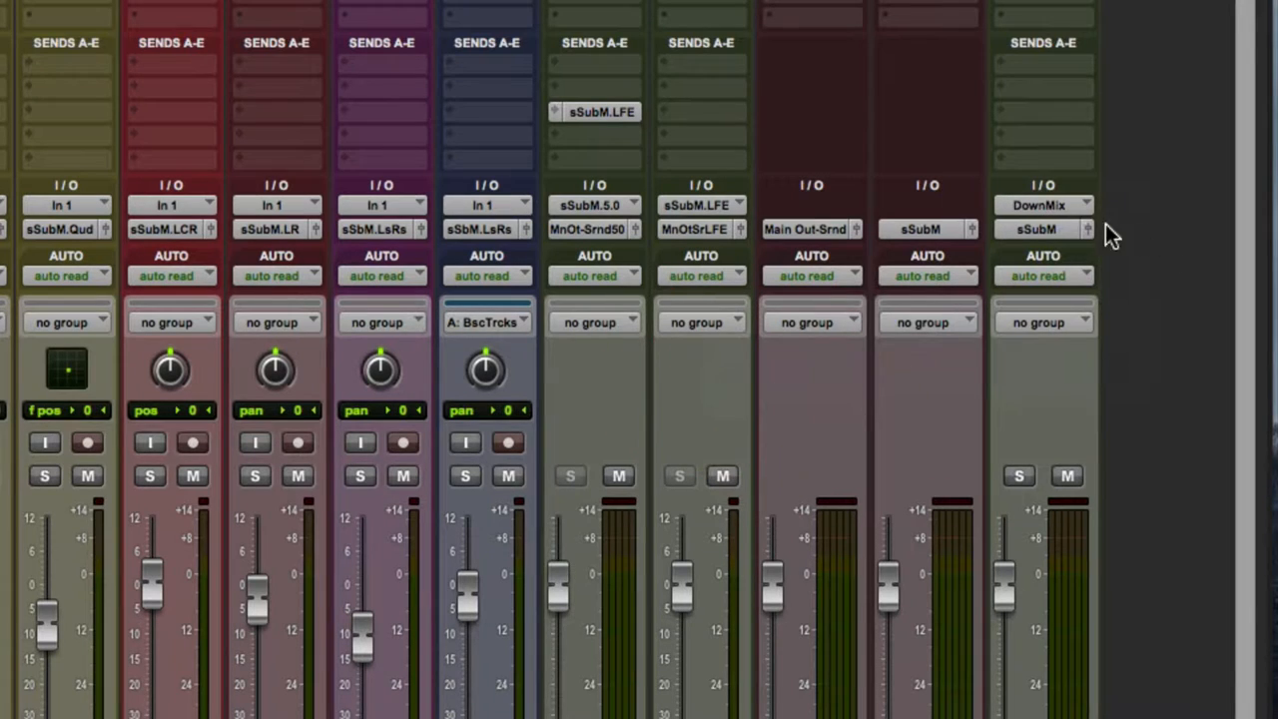
mouse_move(1175, 122)
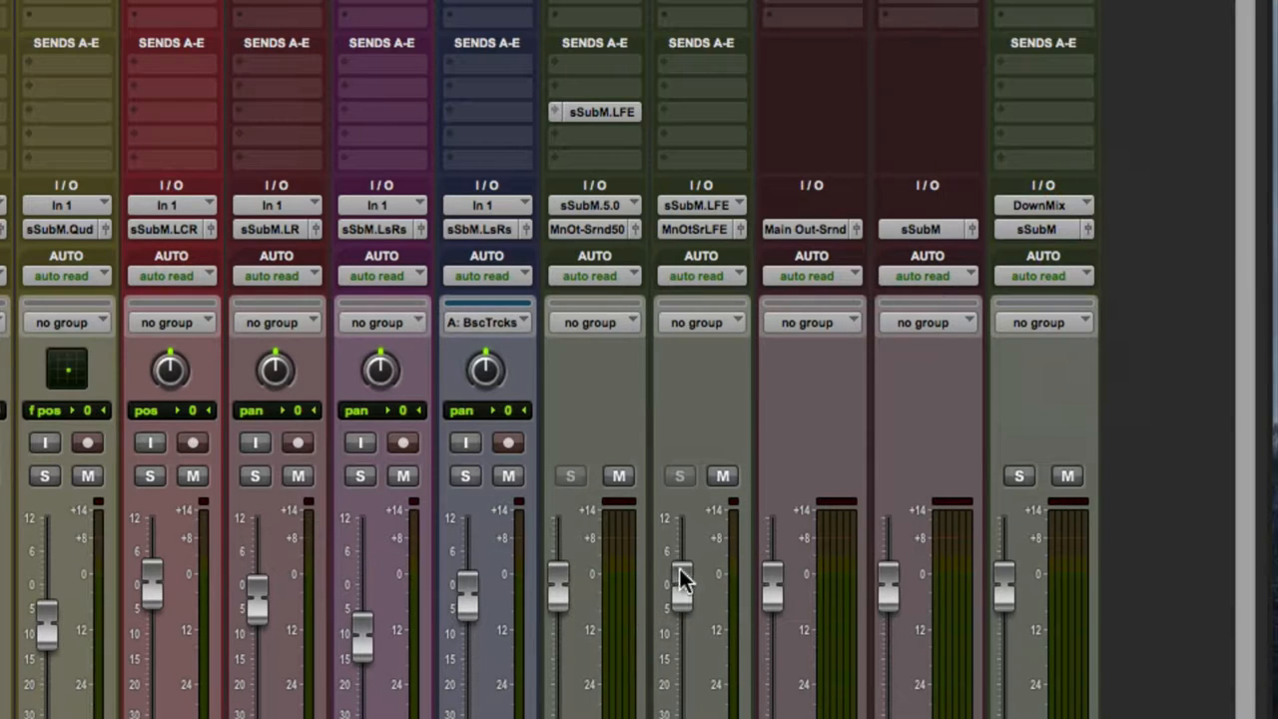
mouse_move(594, 245)
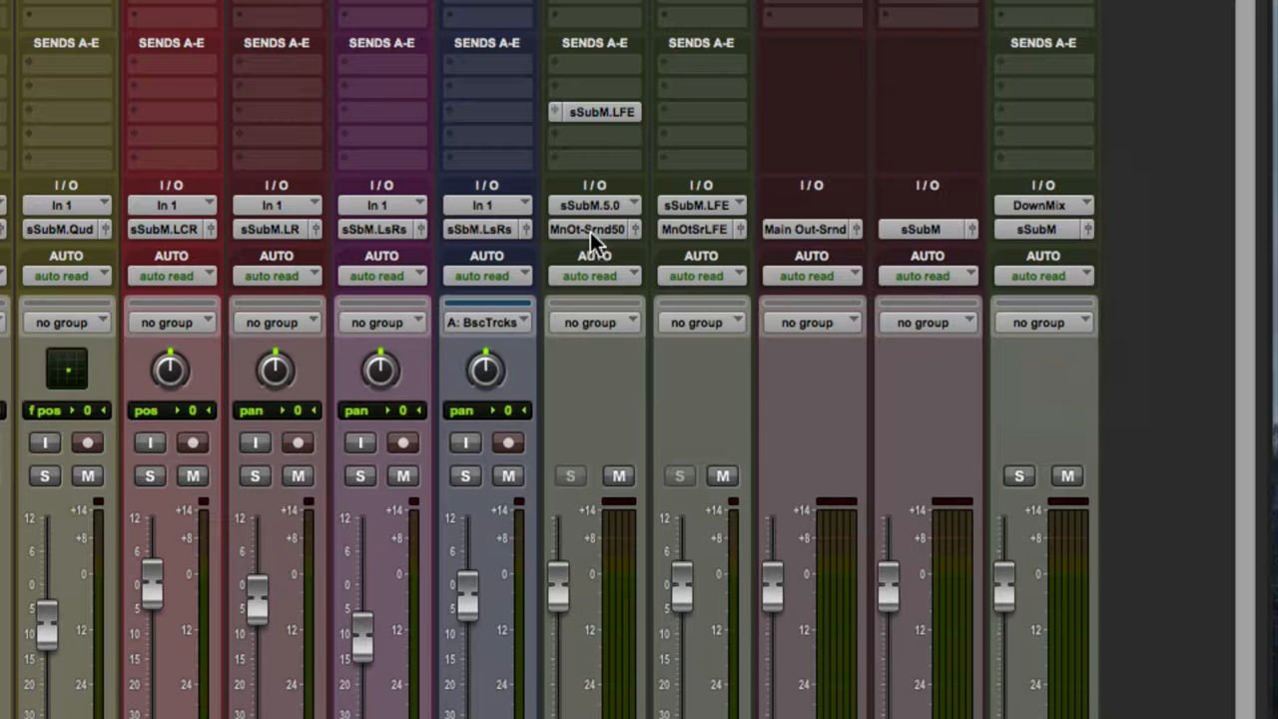
Step: Route sSbM-5.0 output to DownMix.5.0 and sSMLFE output to DownMix.LFE
click(587, 229)
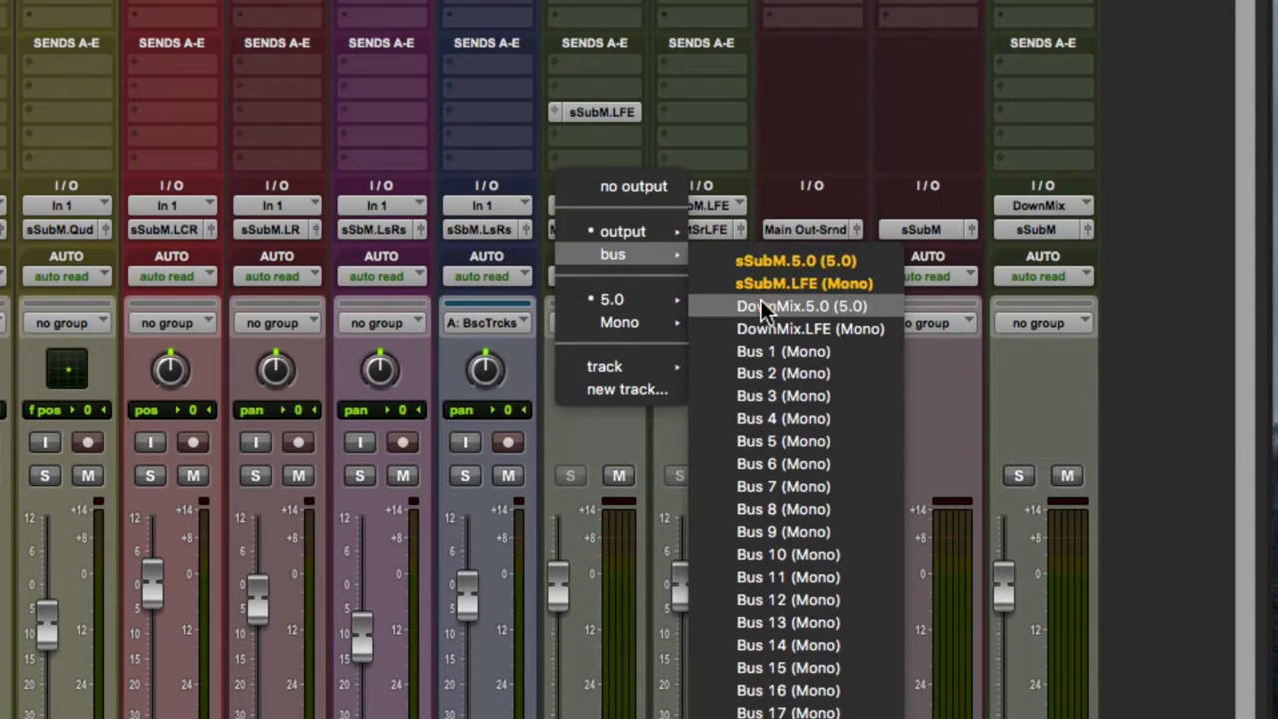
click(800, 306)
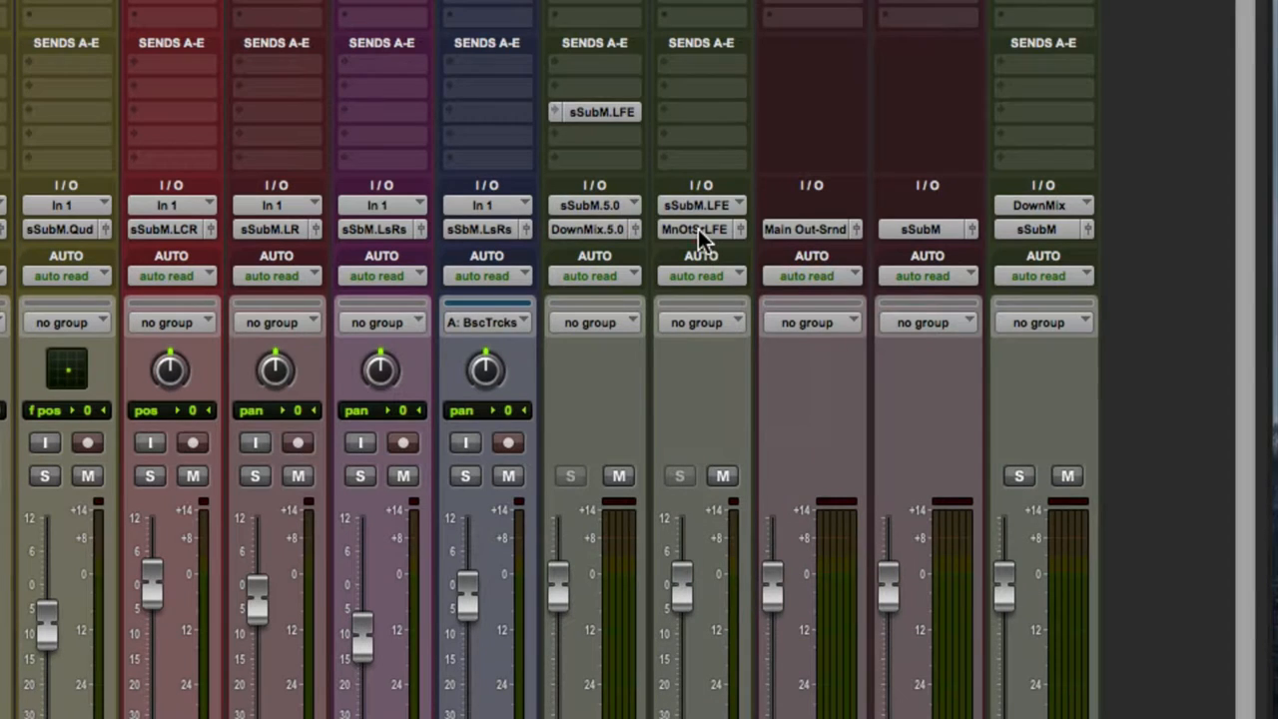
click(702, 229)
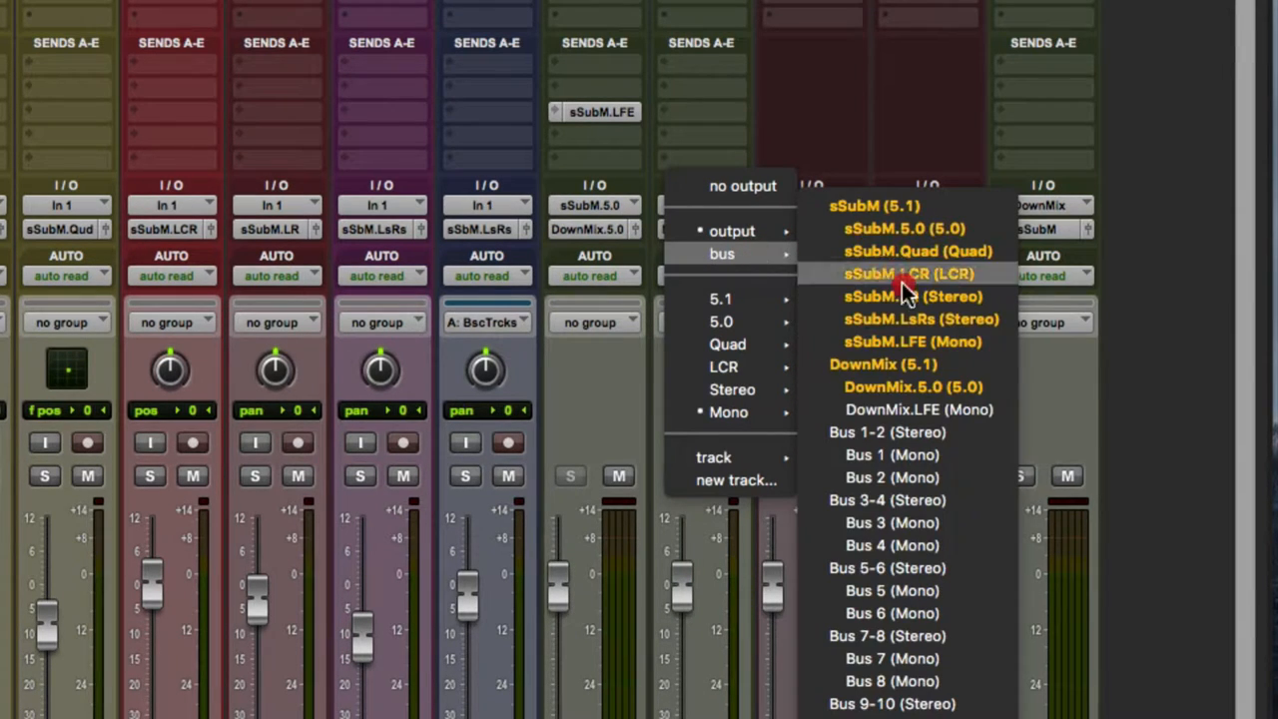
click(907, 273)
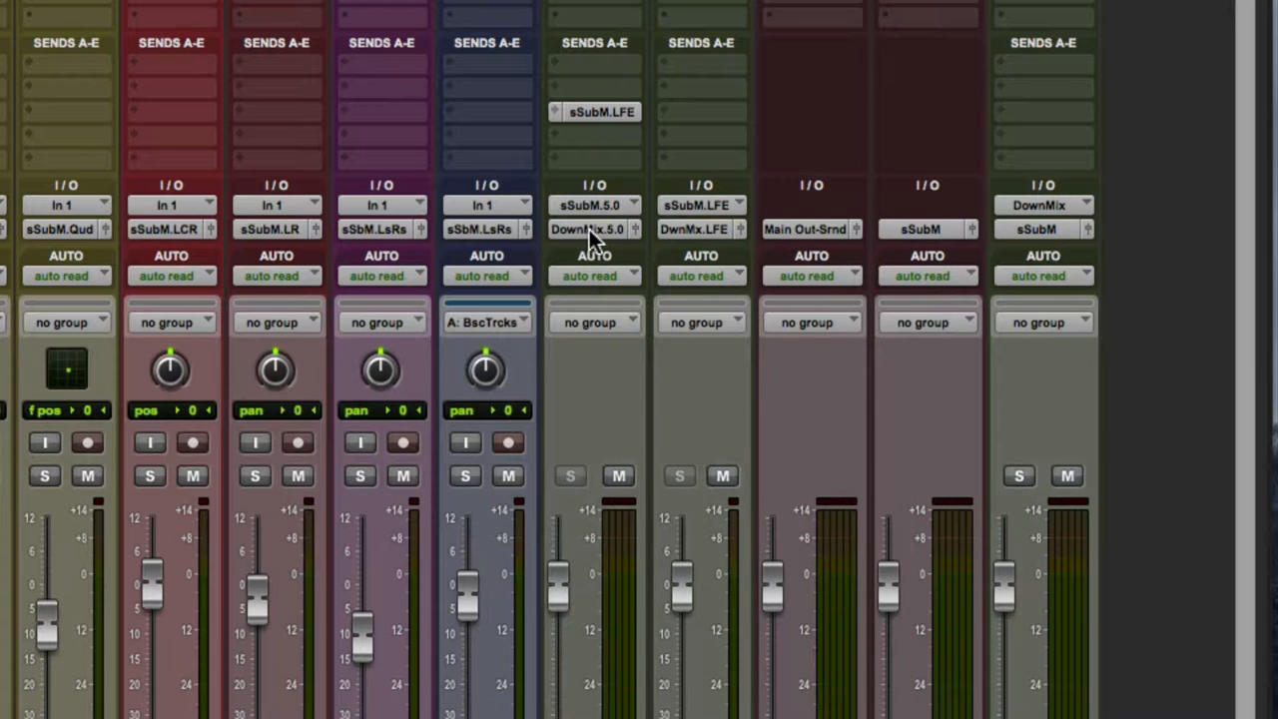
mouse_move(703, 210)
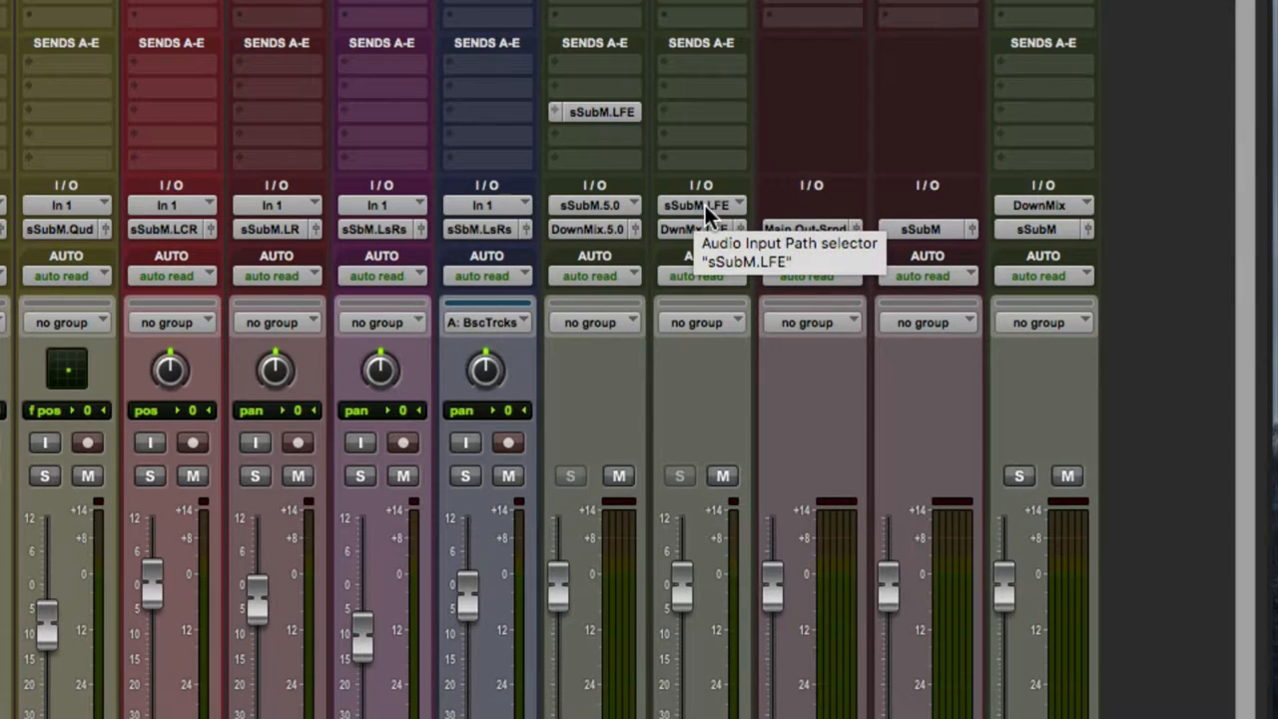
mouse_move(1003, 250)
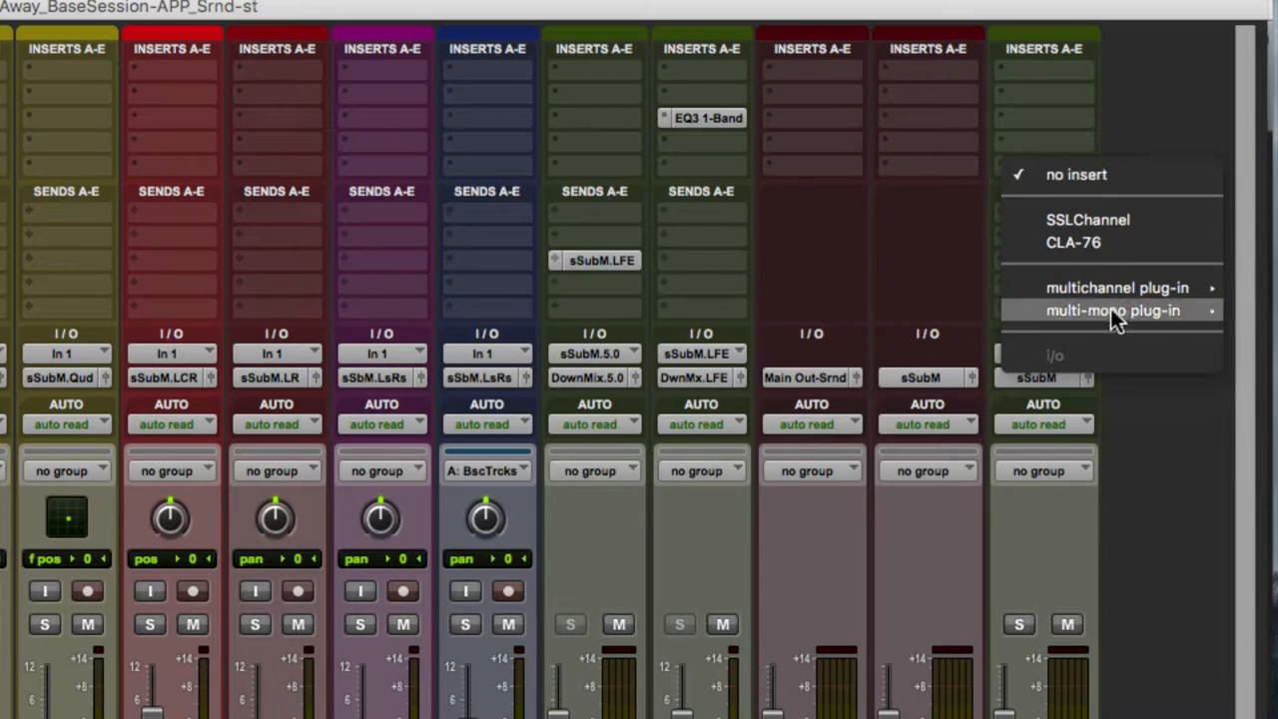
mouse_move(1115, 287)
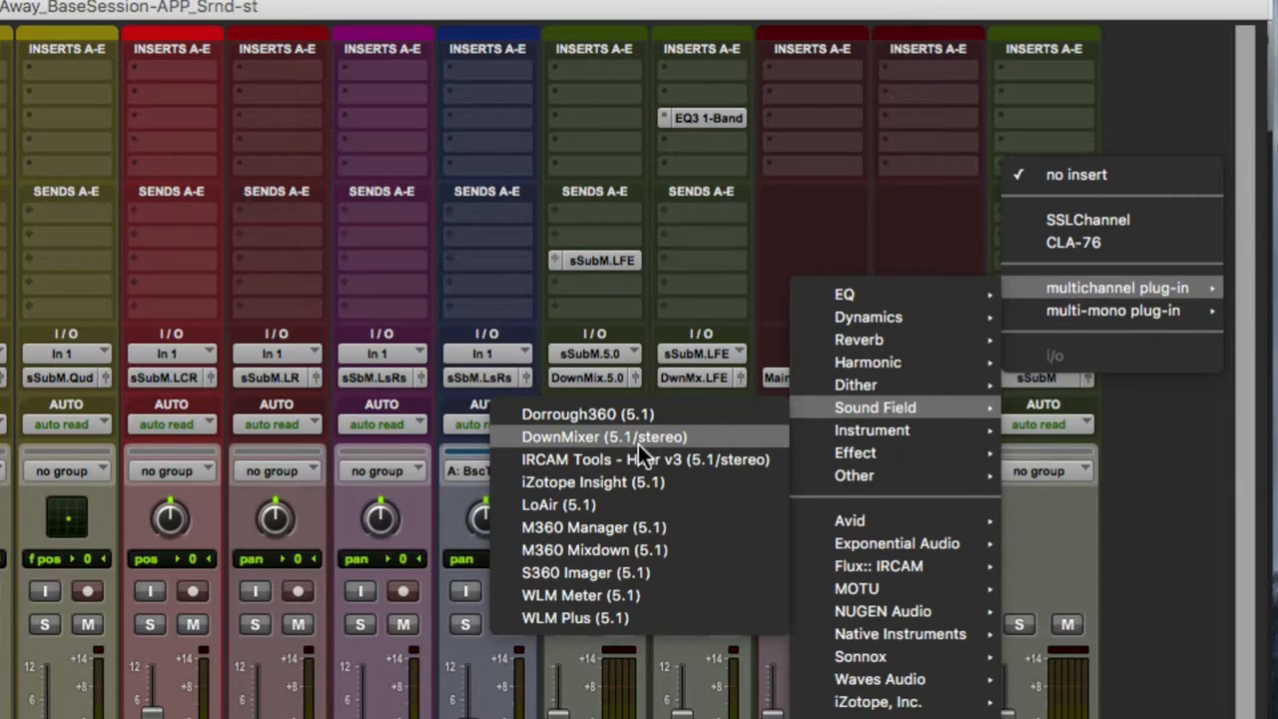
Step: Insert the Sound Field DownMixer (5.1/stereo) plug-in on the DownMix track
click(603, 436)
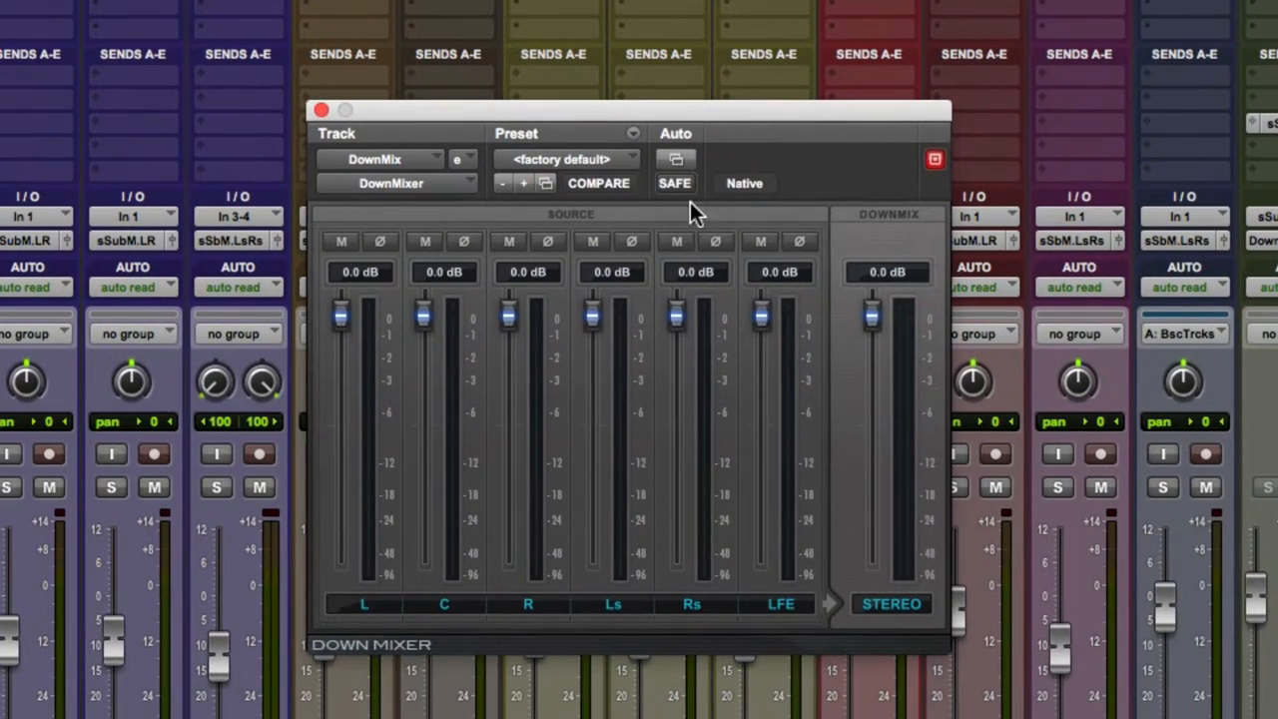
Step: Load DownMixer's ITU-R BS.775-1 5.1-to-stereo preset with LFE muted, then close the window
click(566, 159)
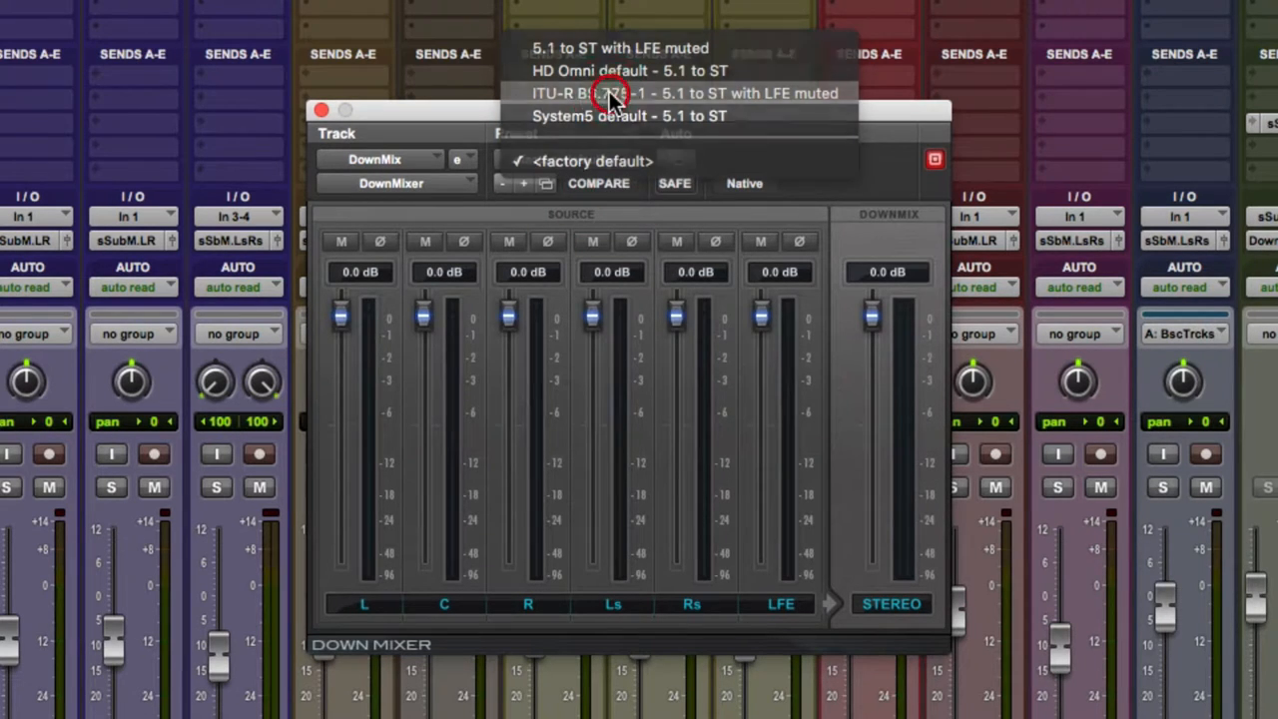
click(609, 92)
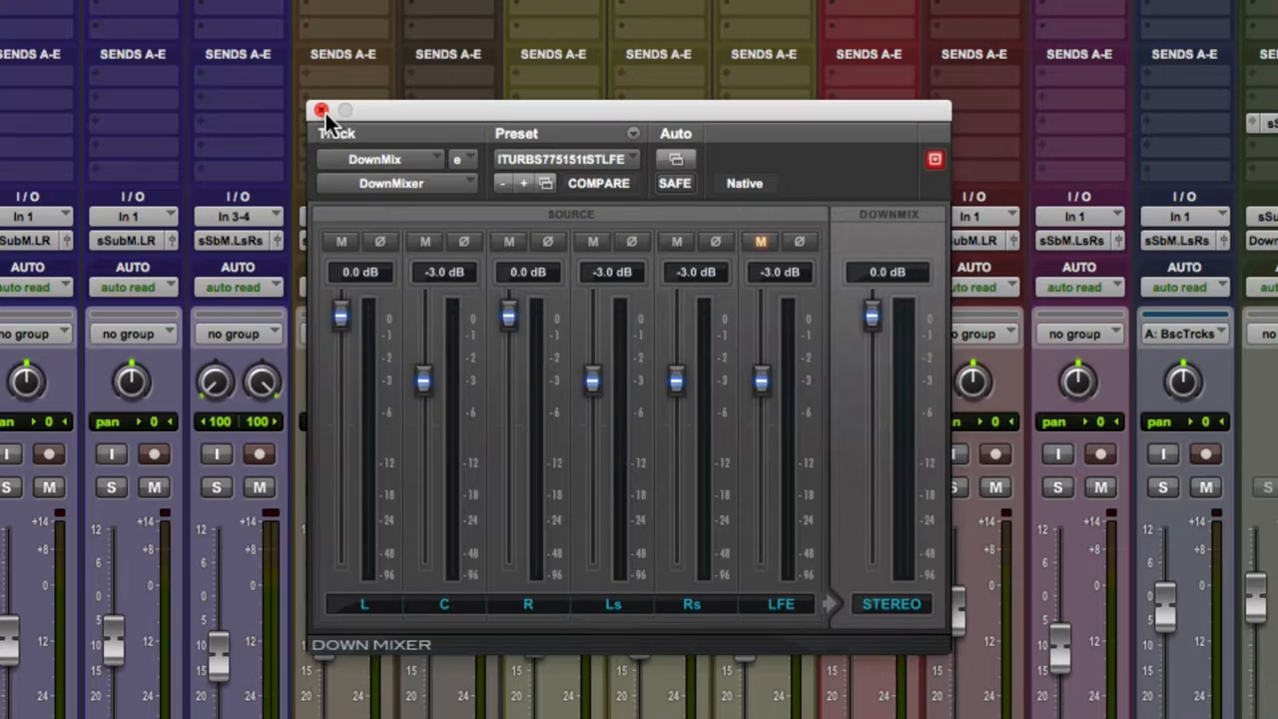
click(321, 110)
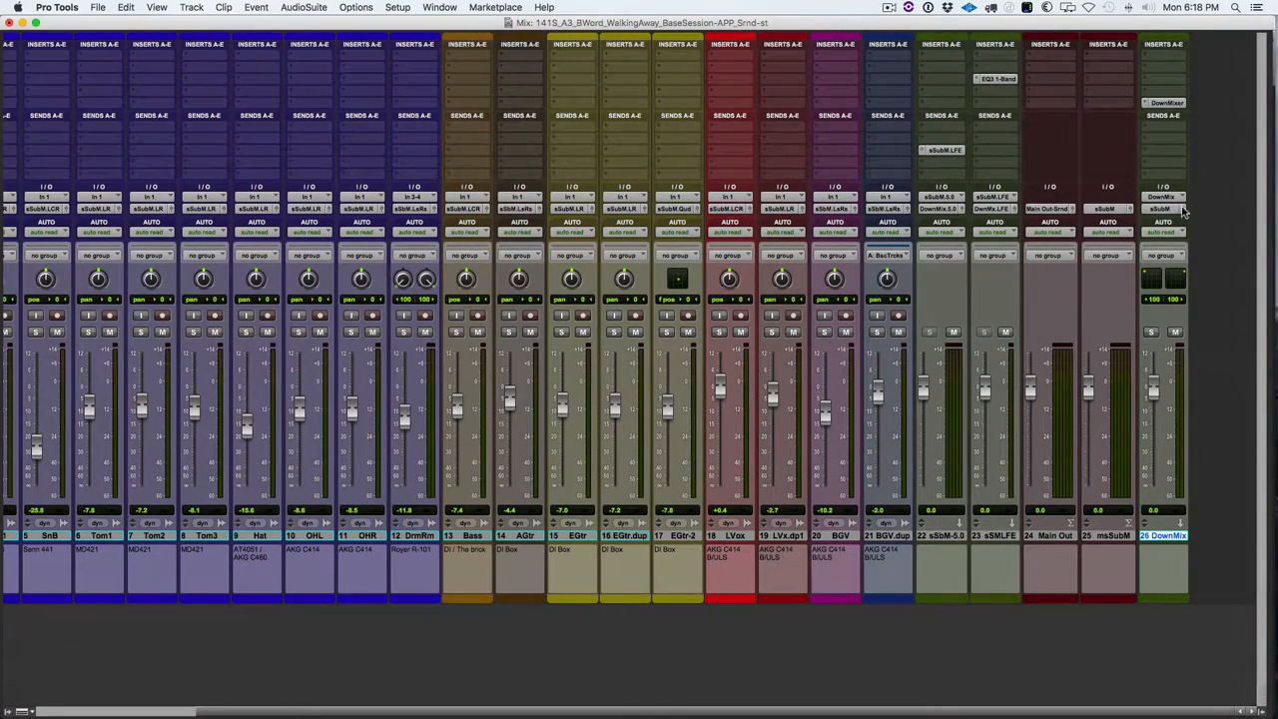
mouse_move(1168, 212)
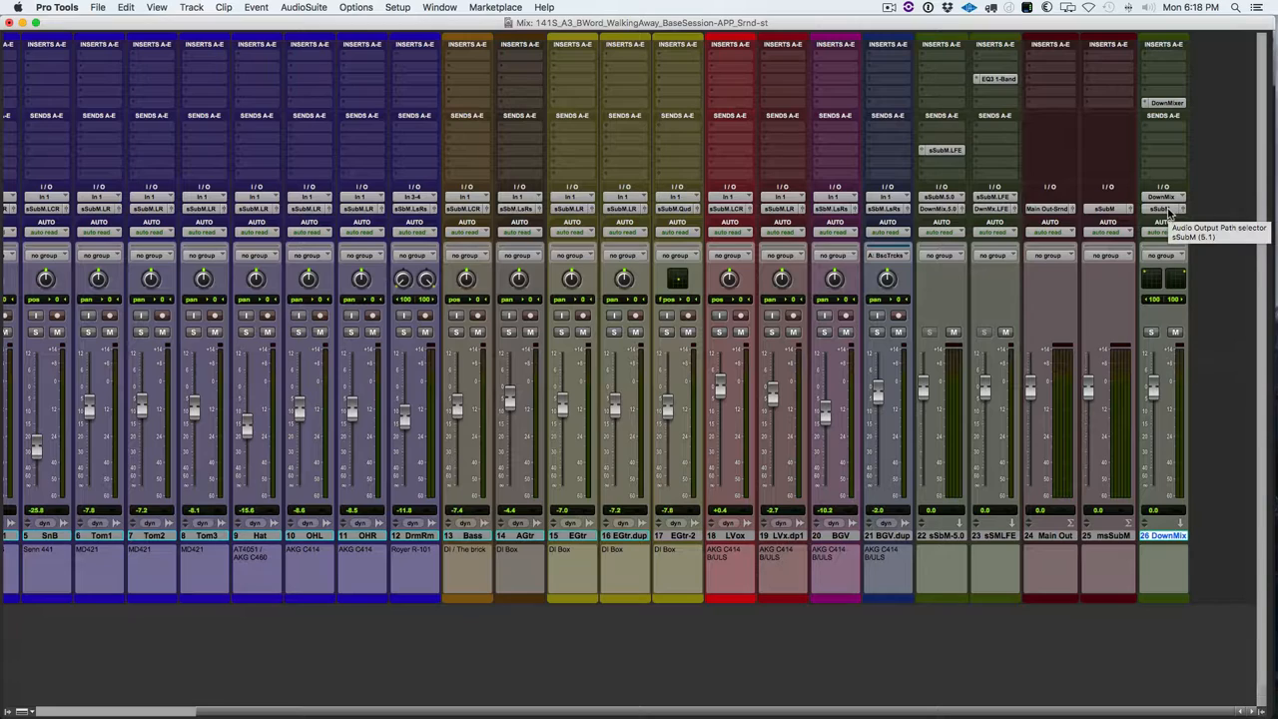
mouse_move(1163, 294)
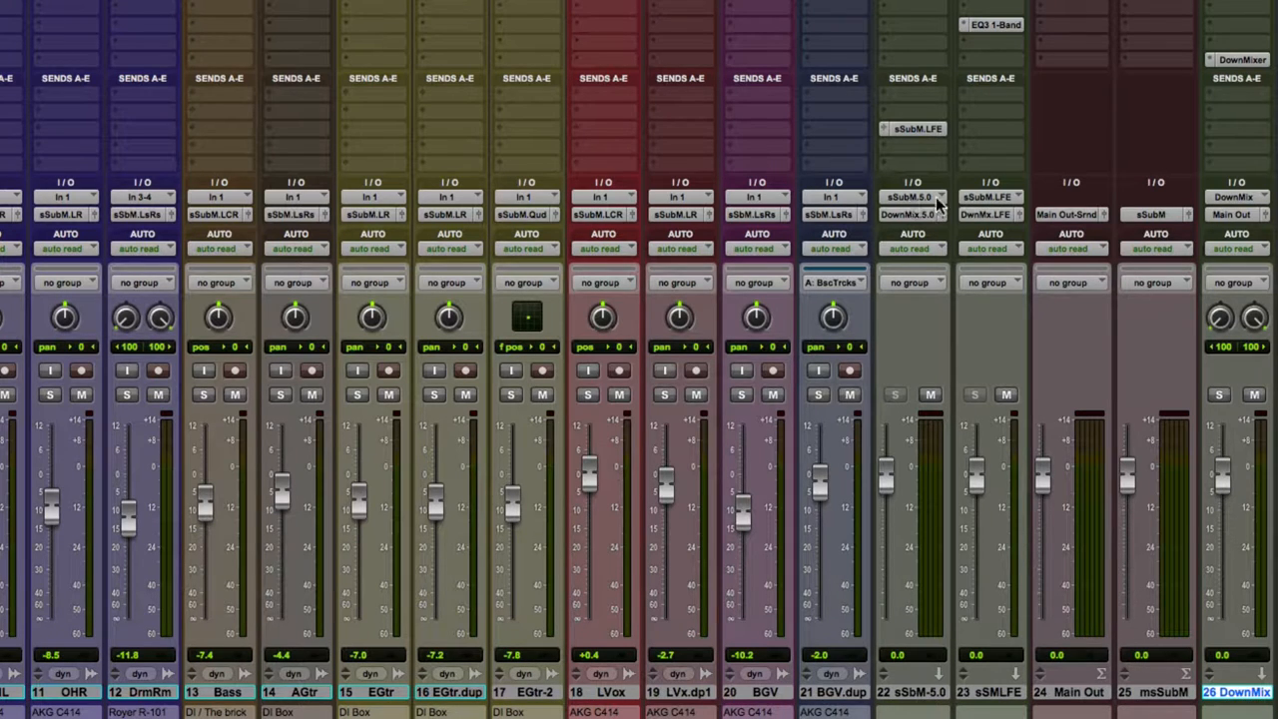
mouse_move(903, 424)
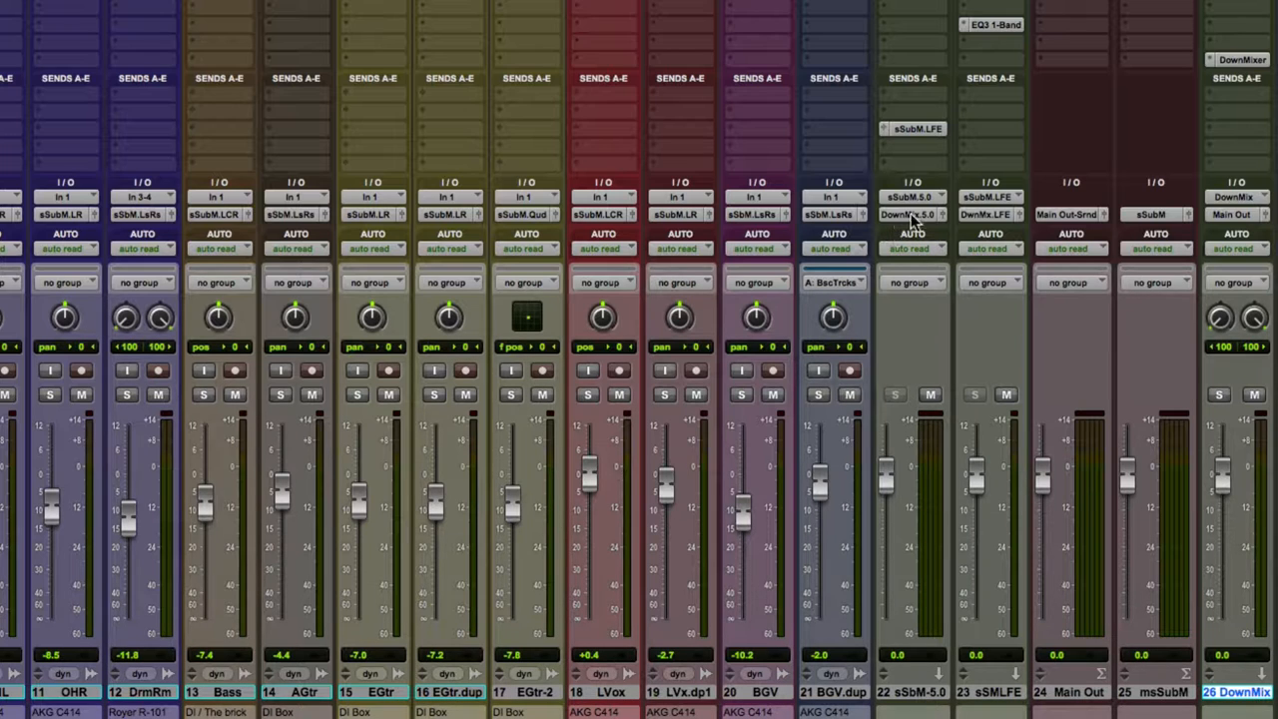
mouse_move(958, 220)
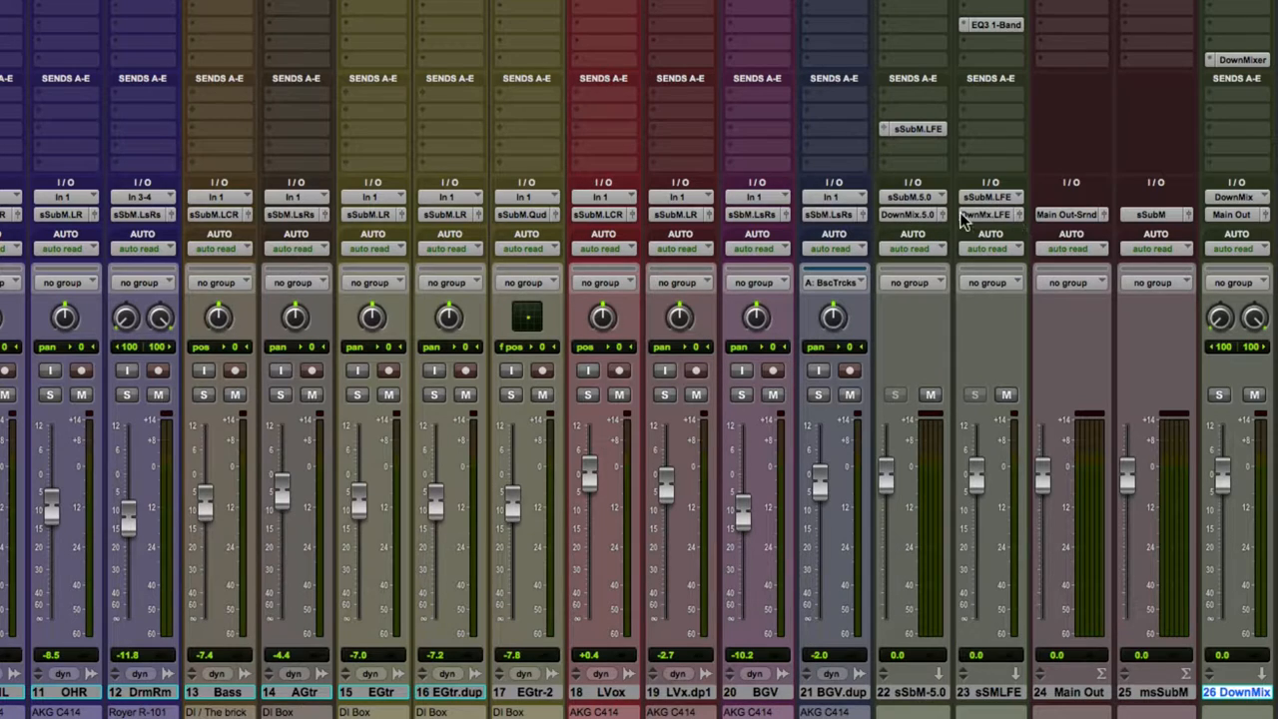
mouse_move(1203, 207)
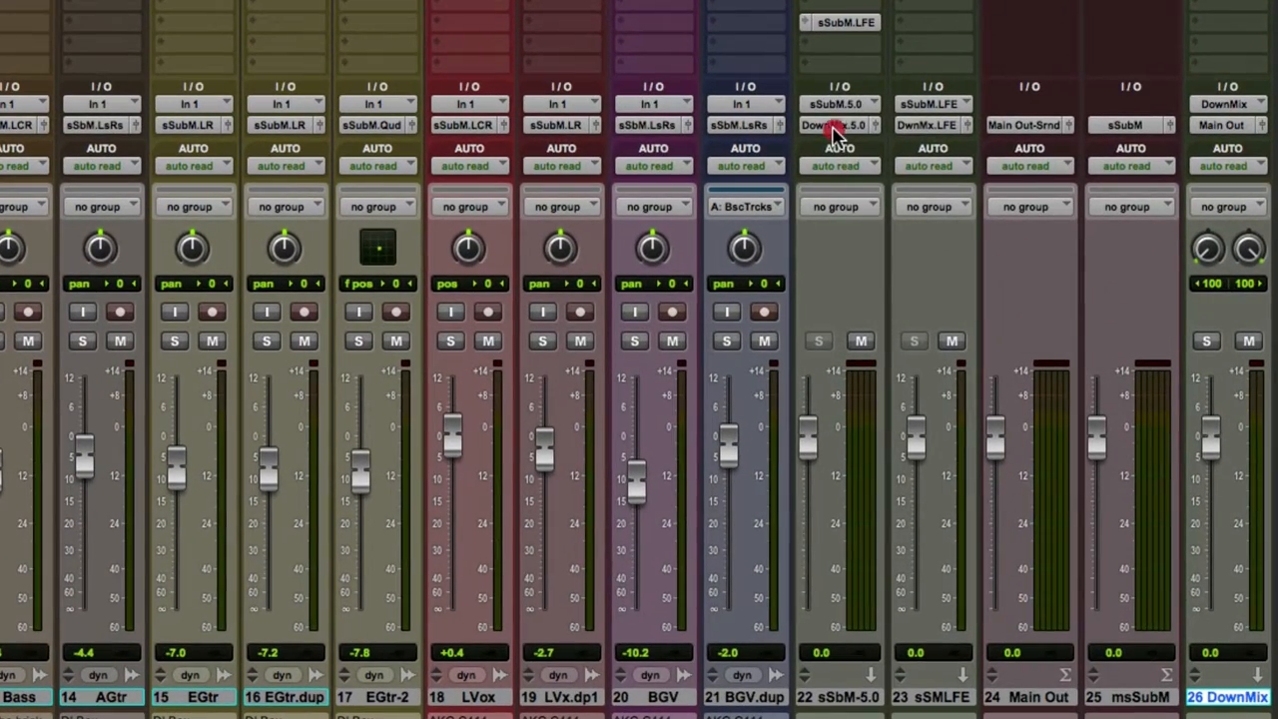
Step: Route sSbM-5.0 back to Main Out-Srnd.5.0 and sSMLFE to Main Out-Srnd.LFE
click(833, 125)
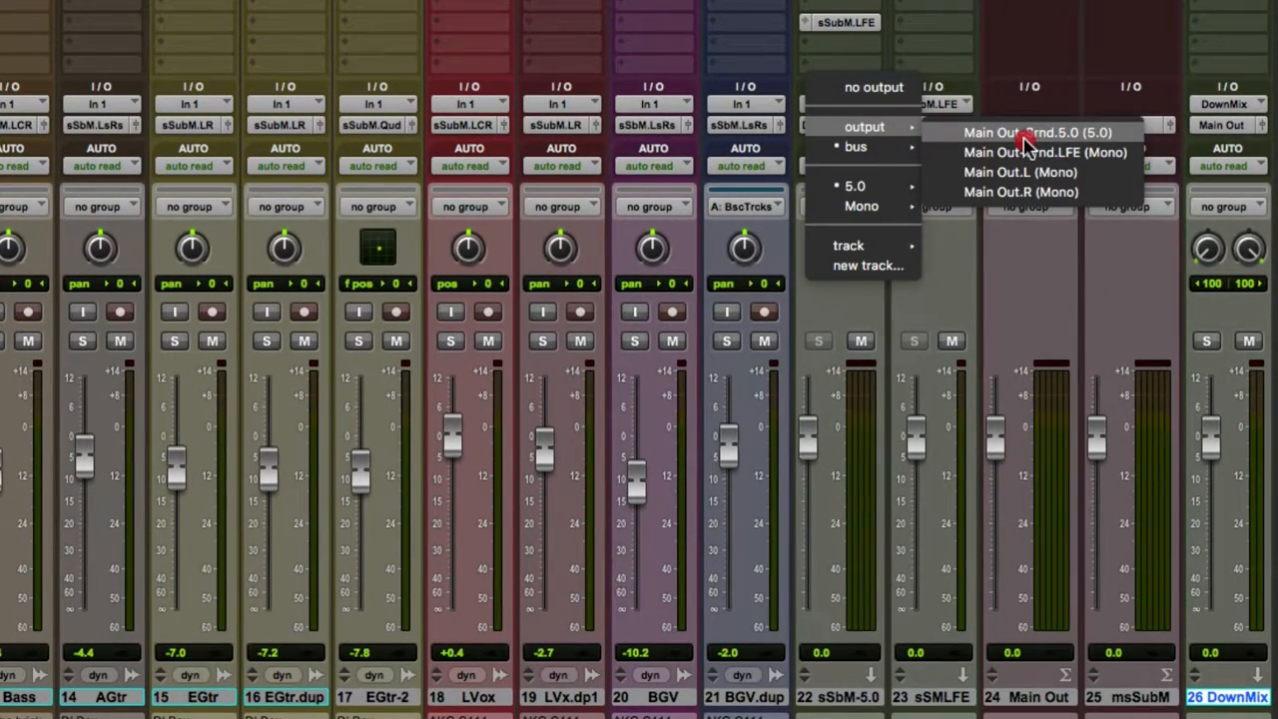
click(1036, 132)
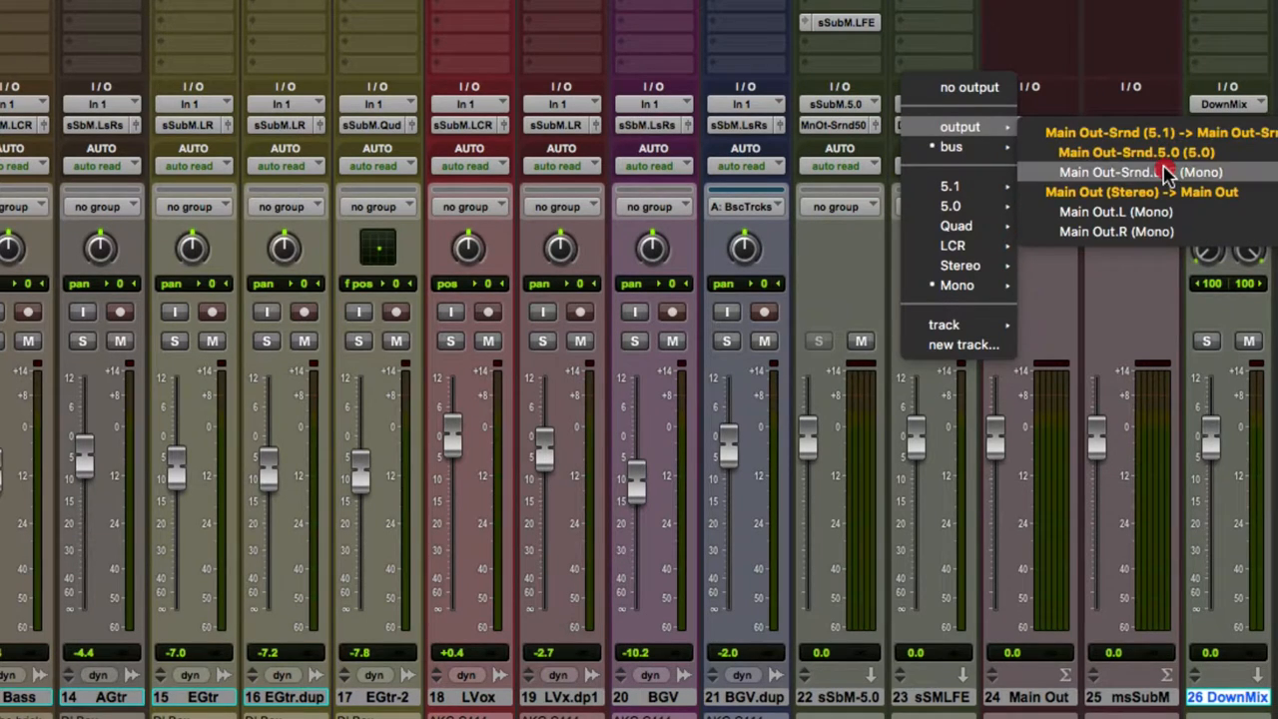
click(1136, 152)
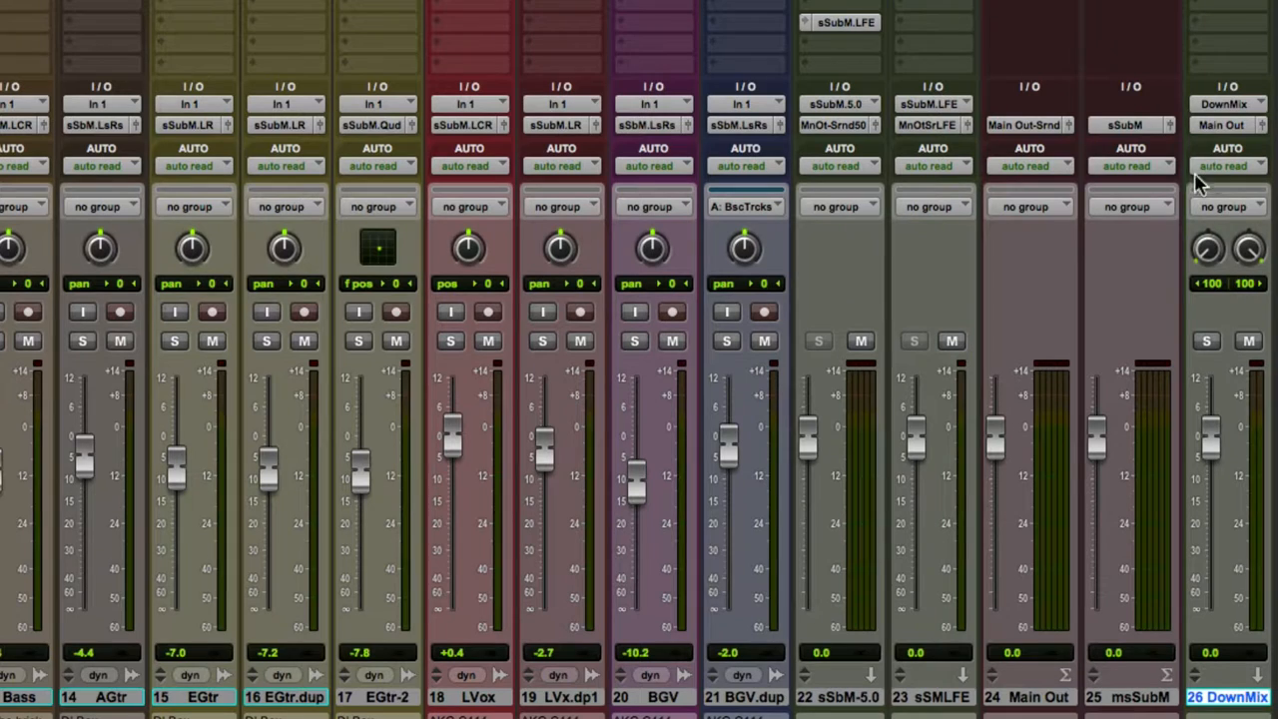
mouse_move(1246, 367)
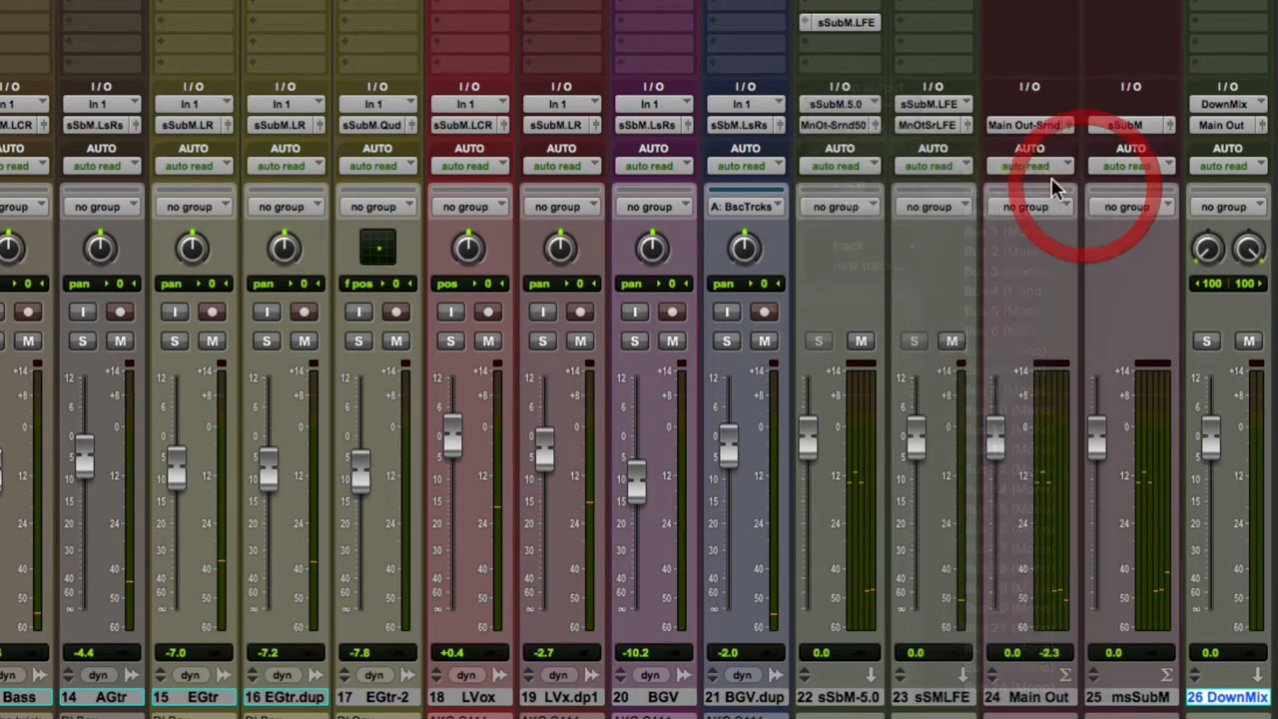
Step: Open the sSMLFE submaster's output selector to browse its bus destinations
click(1029, 124)
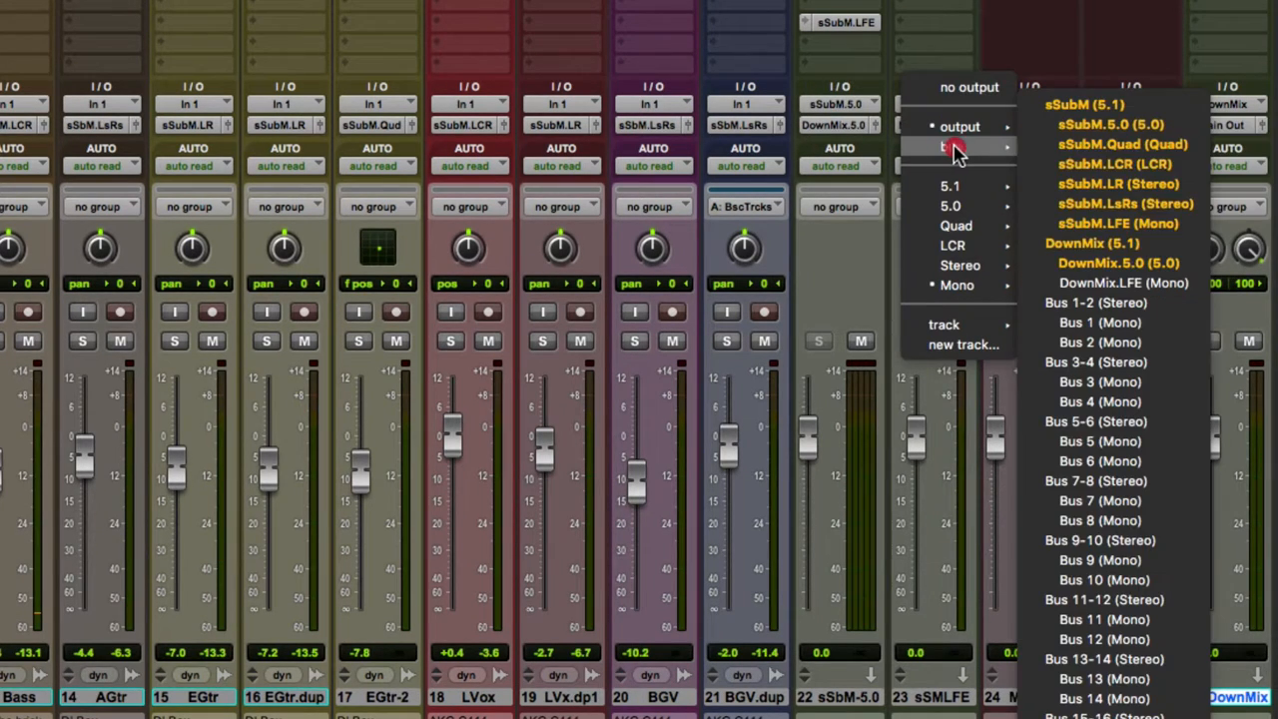